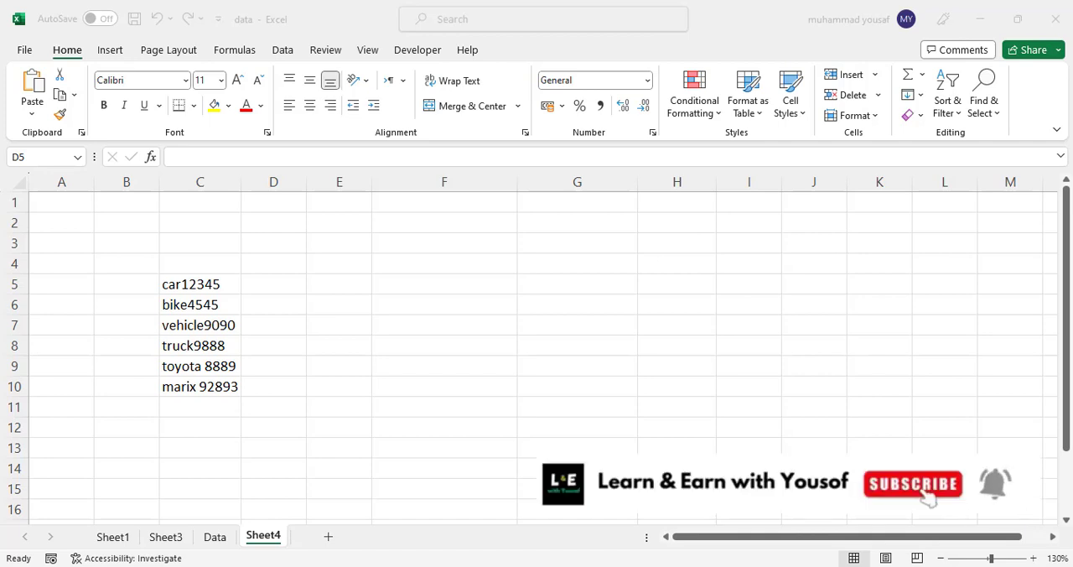
# - Copy 'car' from C5 into D5 and Flash Fill the words down to D10 with Ctrl+E
pyautogui.click(273, 283)
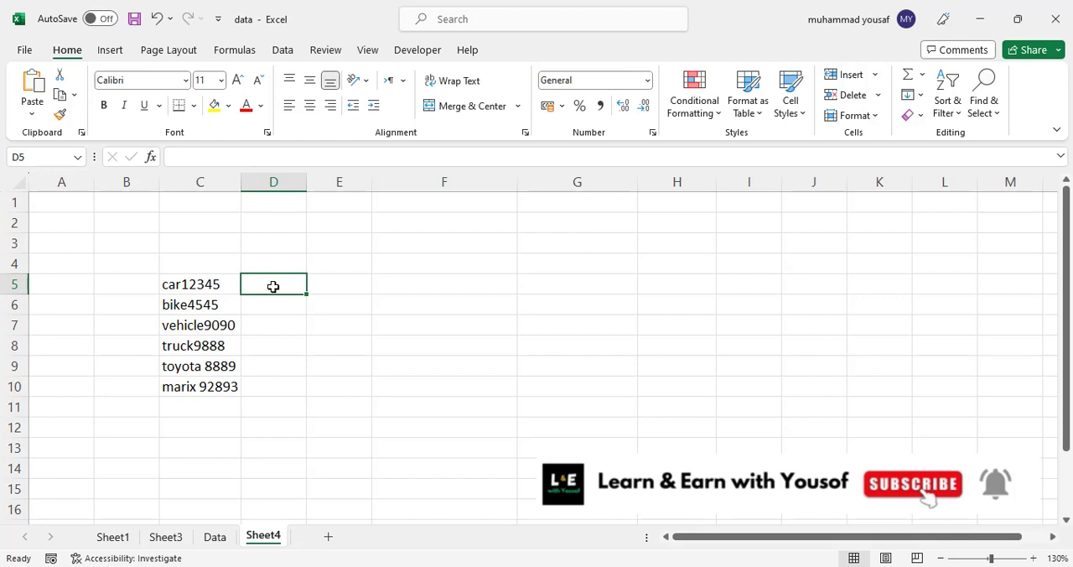
pyautogui.click(199, 284)
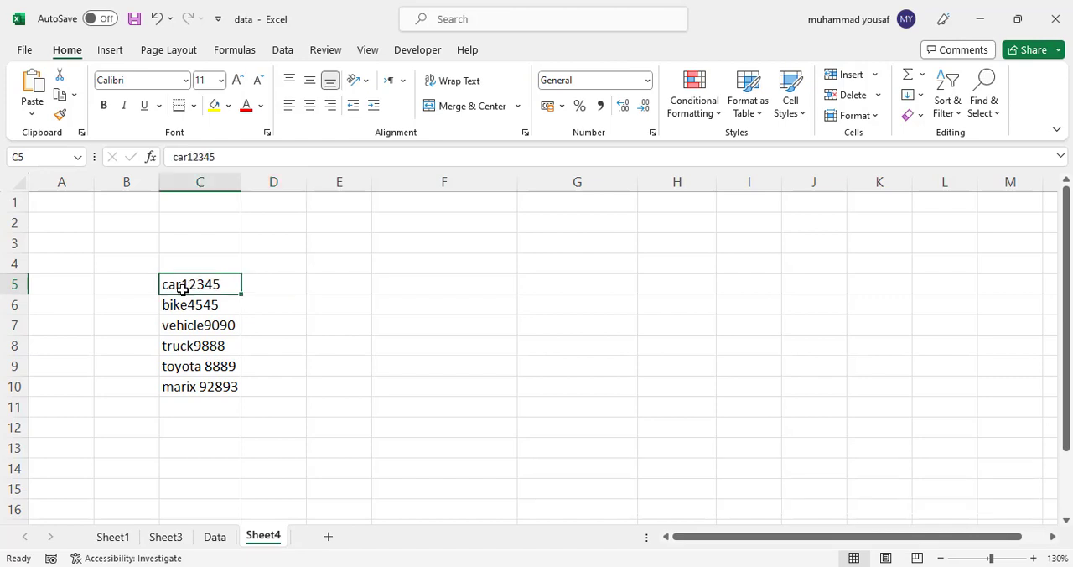
pyautogui.doubleClick(191, 283)
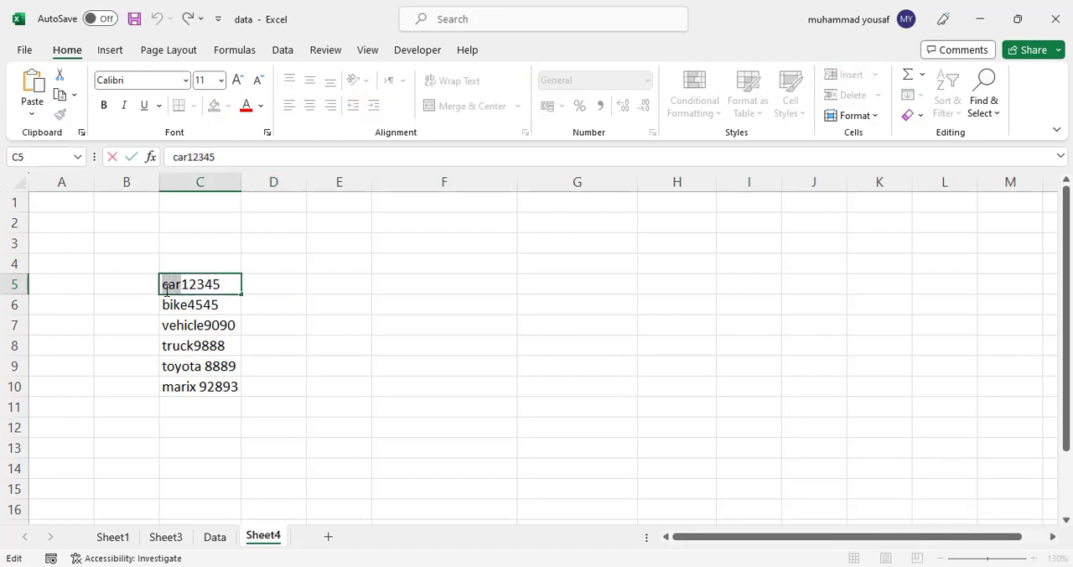
pyautogui.moveTo(282, 283)
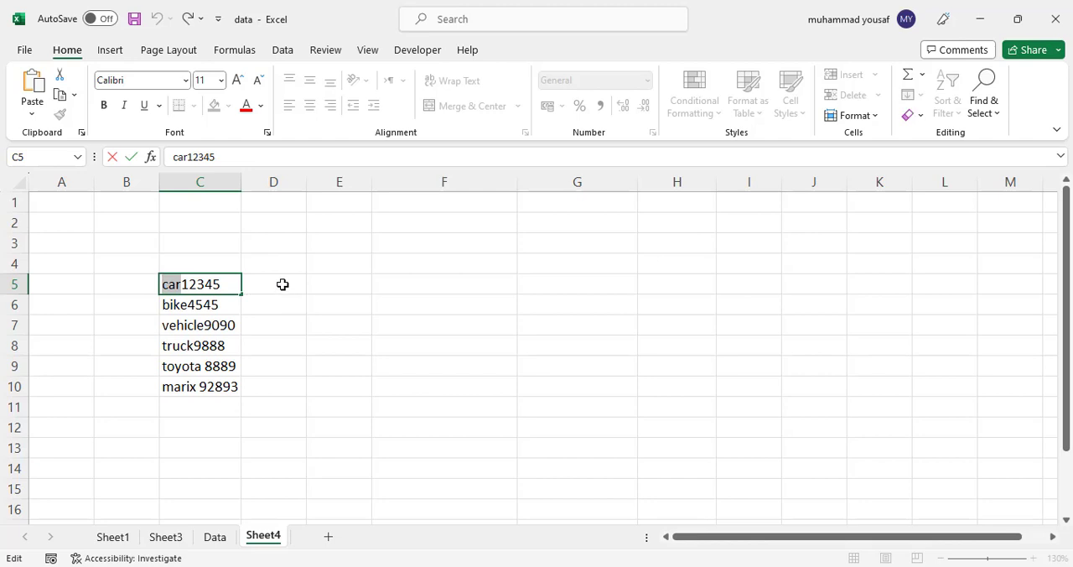
pyautogui.click(274, 283)
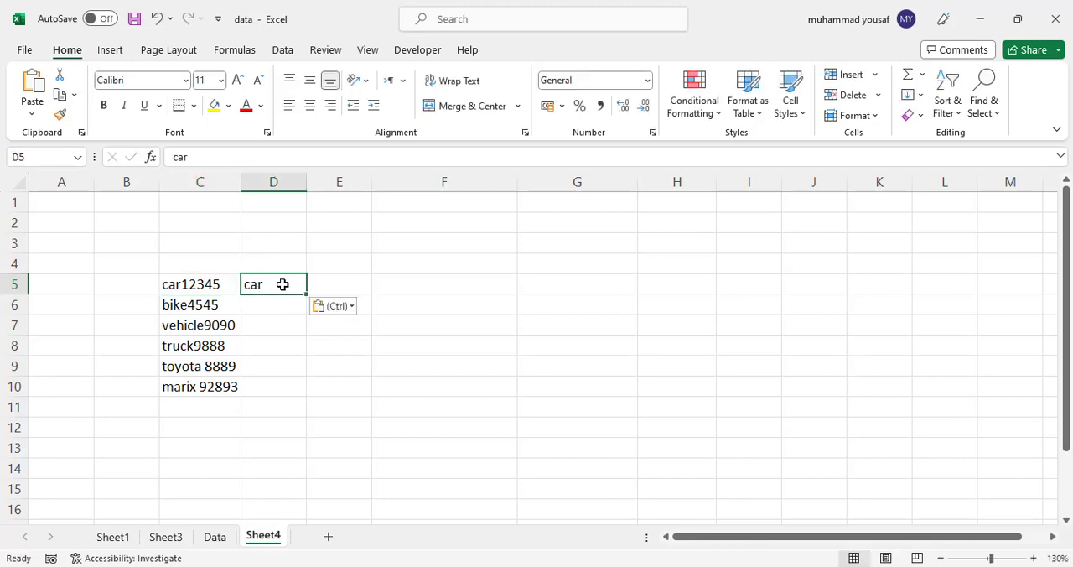
pyautogui.press('ctrl+e')
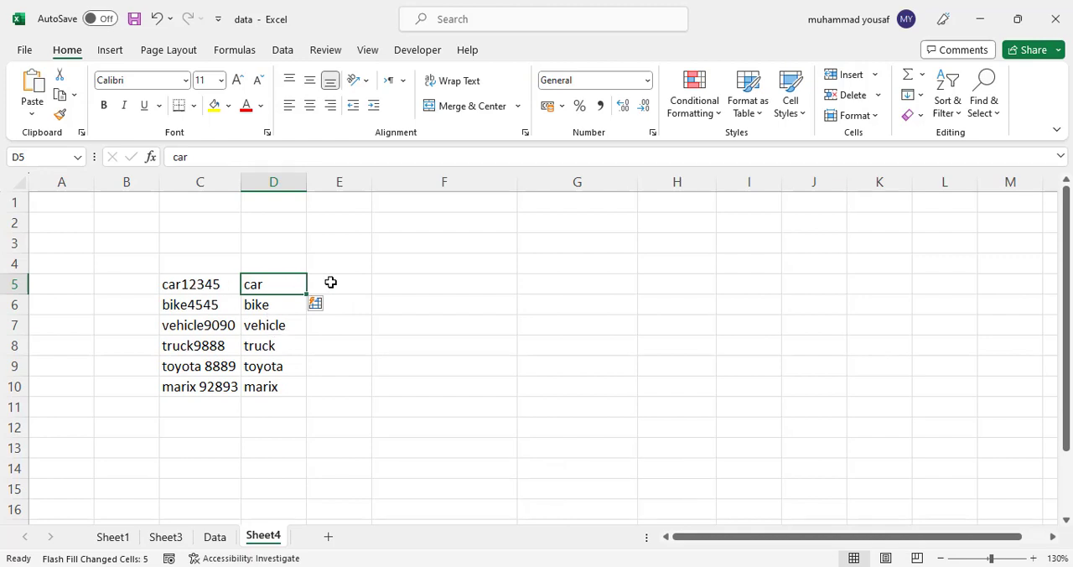
pyautogui.moveTo(346, 407)
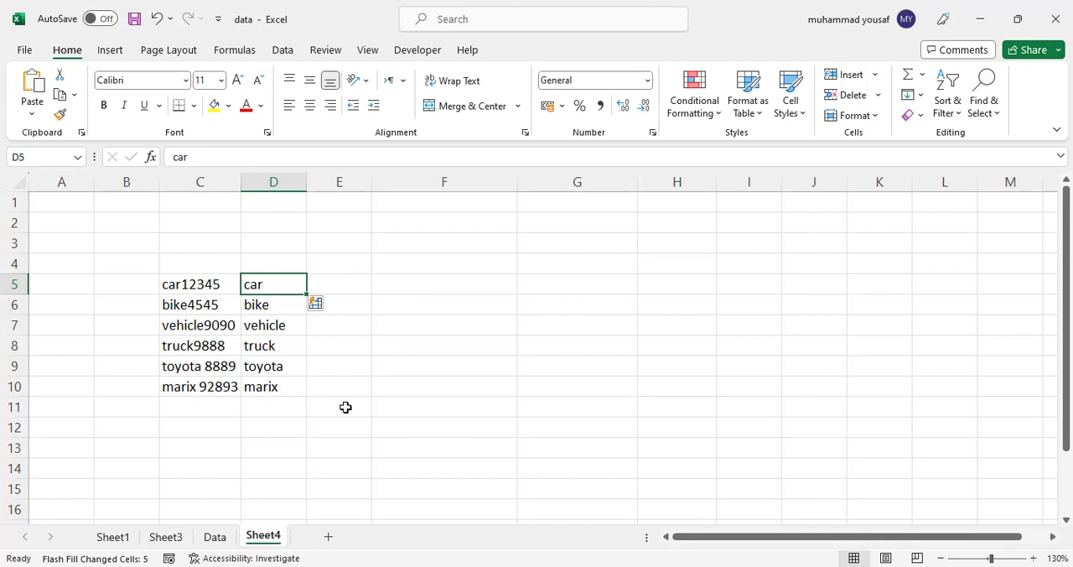
pyautogui.moveTo(339, 392)
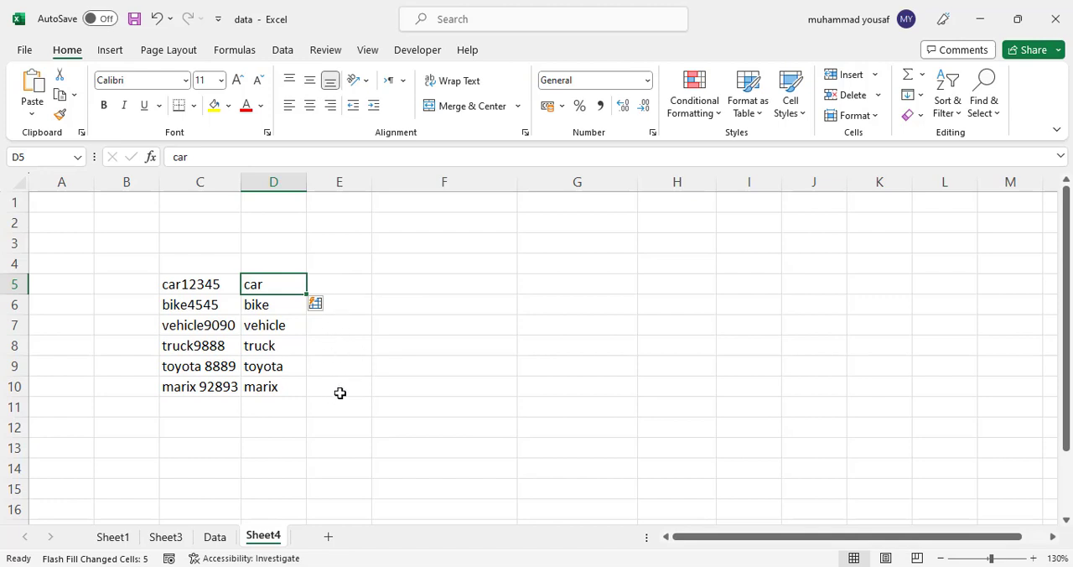
pyautogui.moveTo(320, 359)
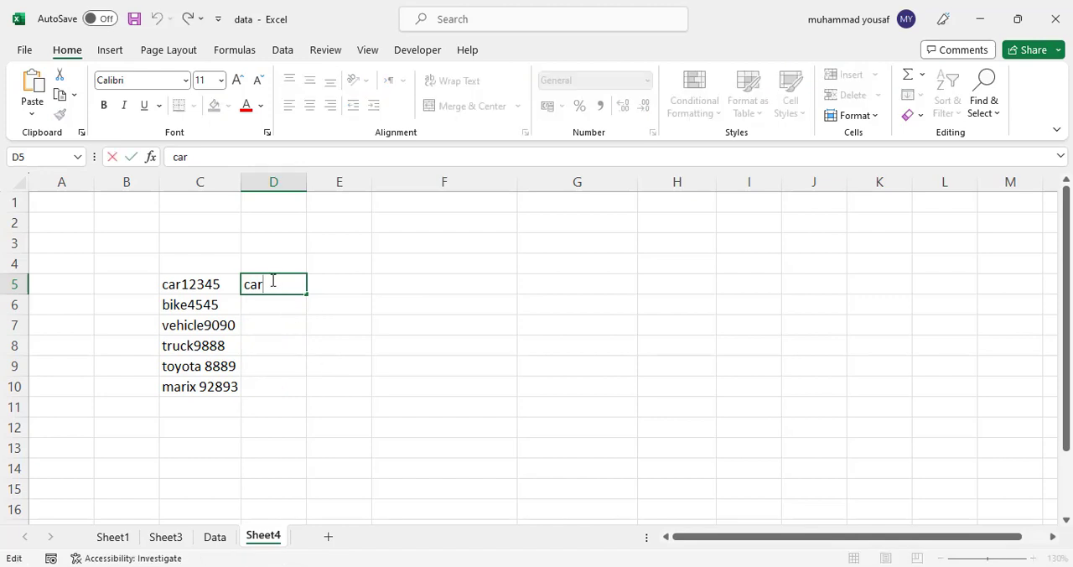
pyautogui.moveTo(320, 295)
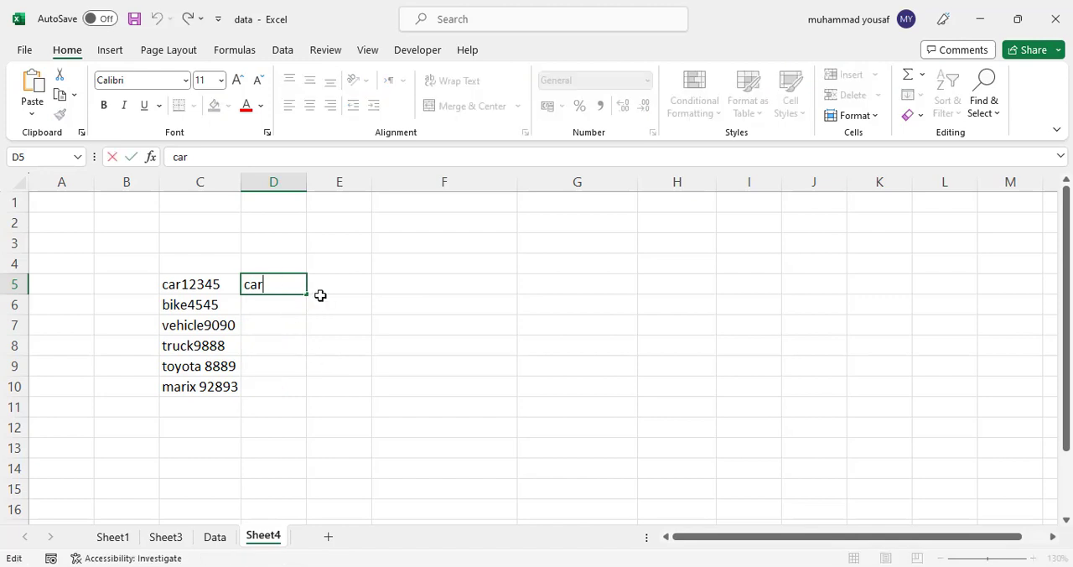
pyautogui.moveTo(308, 298)
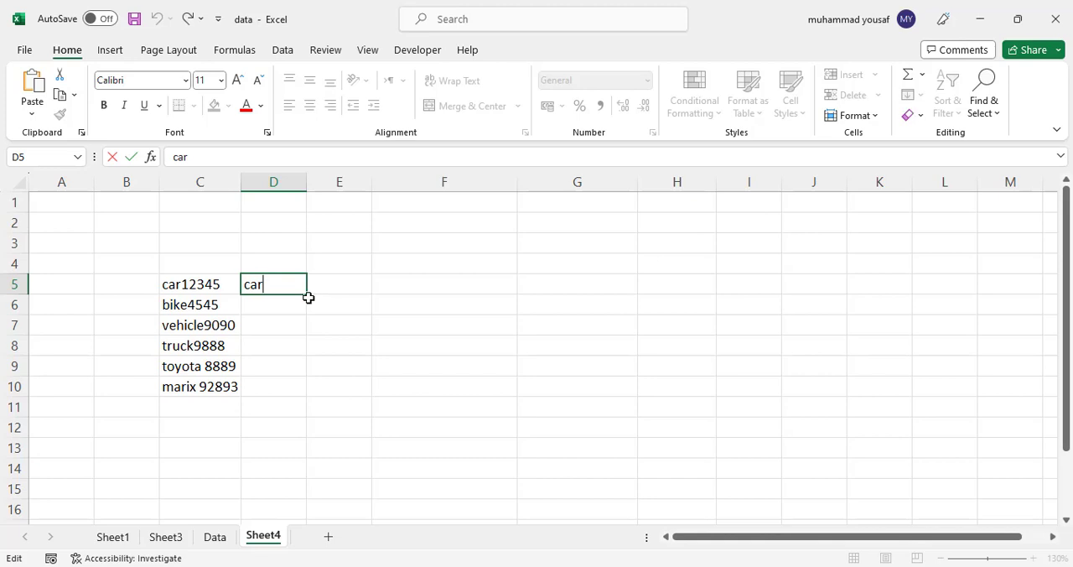
pyautogui.moveTo(338, 302)
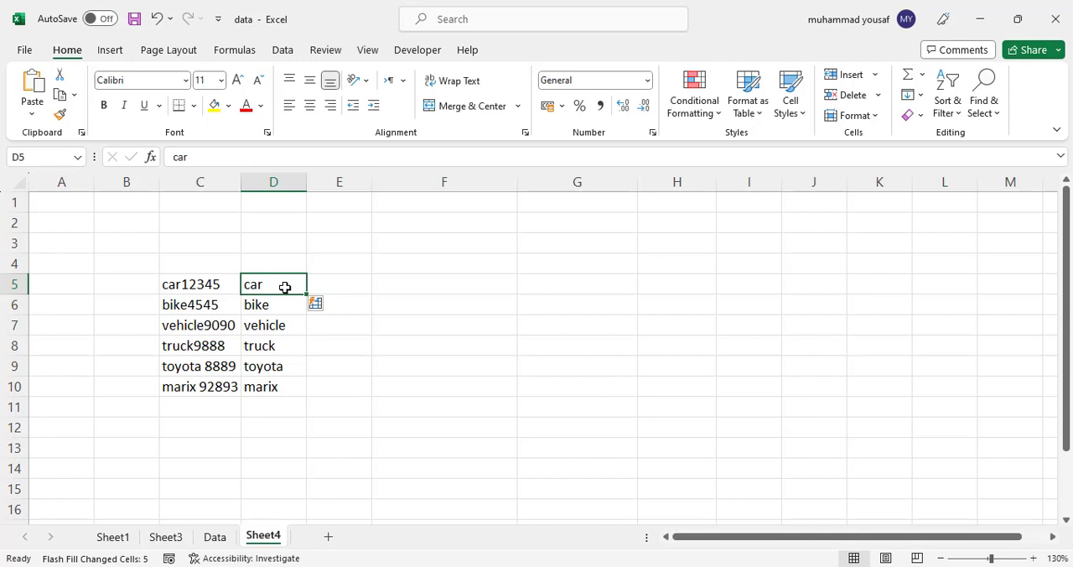
# - Change C7 to vehiclskdjkdse9090 and confirm D7 still reads vehicle
pyautogui.doubleClick(198, 325)
pyautogui.write('skdj')
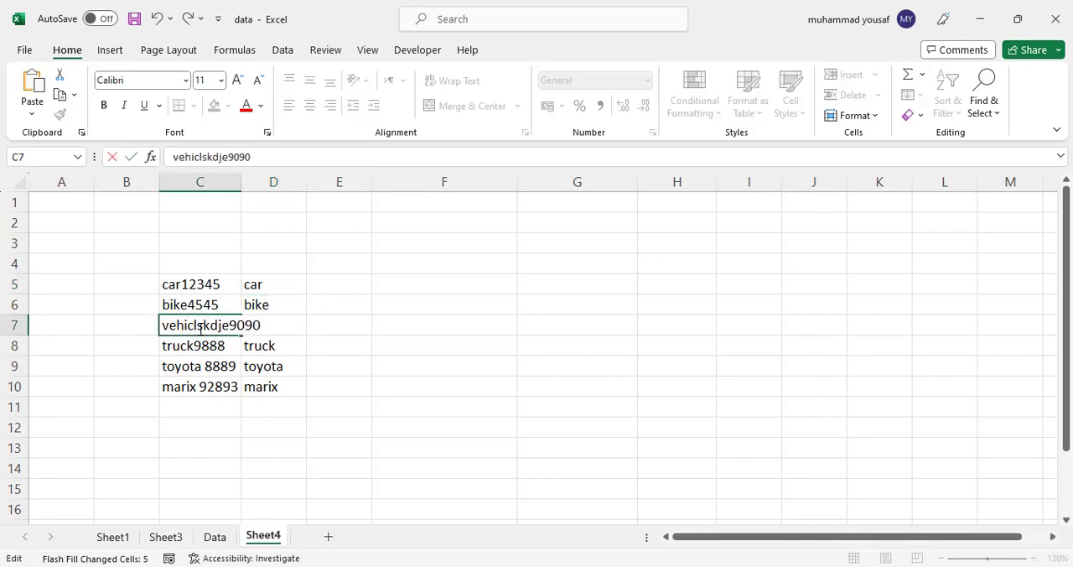
pyautogui.click(444, 305)
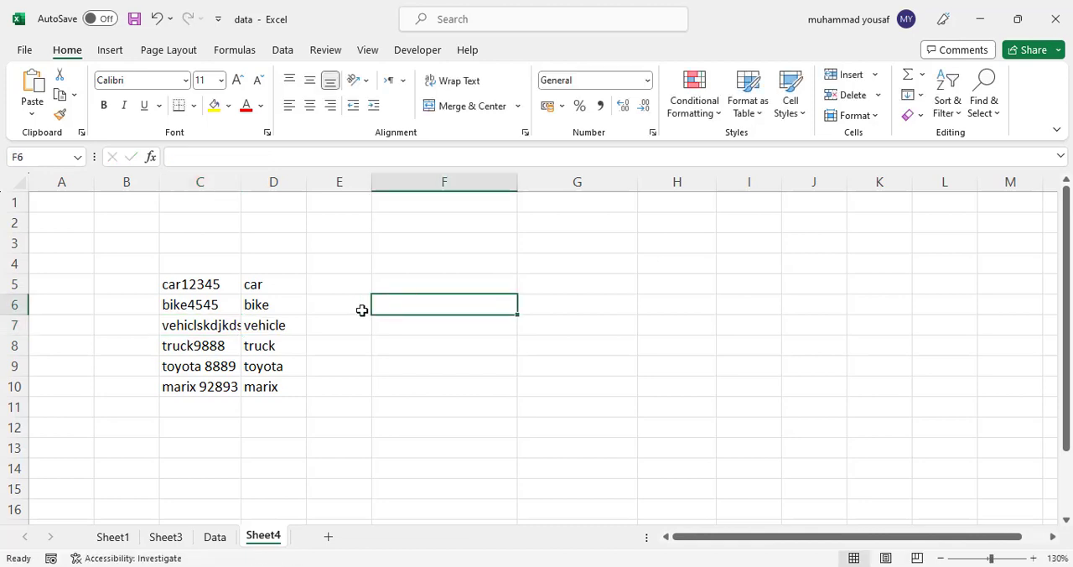
pyautogui.click(273, 326)
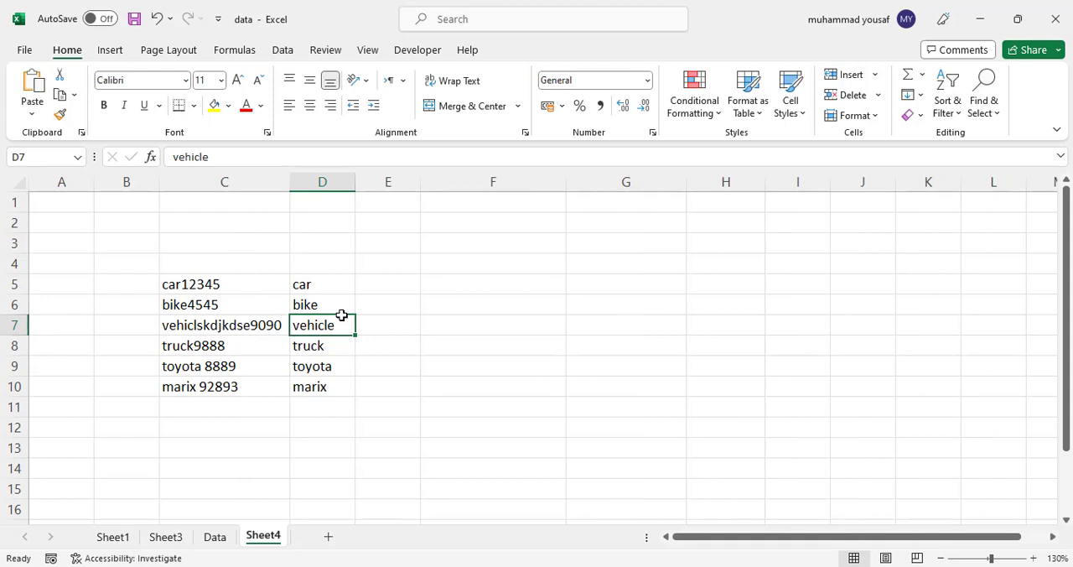
pyautogui.moveTo(317, 283)
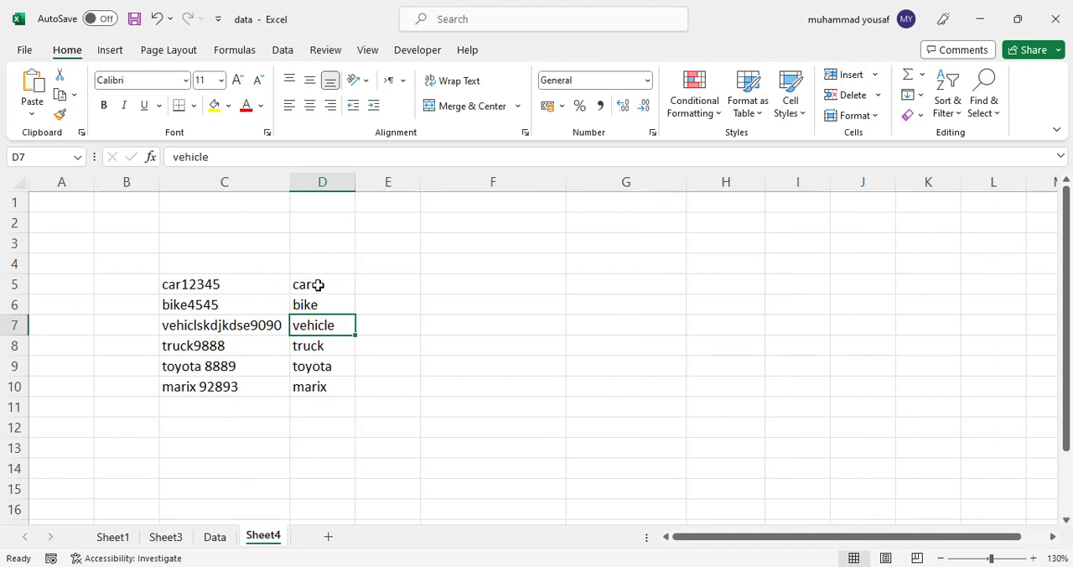
# - Clear D5:D10 and start D5 with FIND({0,1,2,3,4,5,6,7,8,9},C5) to locate the digits
pyautogui.moveTo(322, 284); pyautogui.dragTo(322, 385)
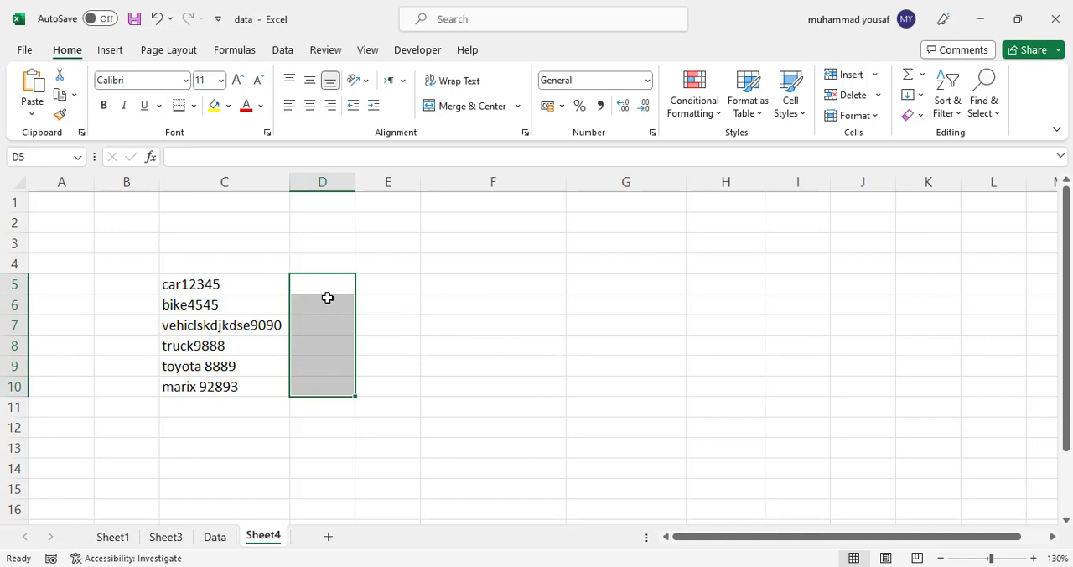
pyautogui.write('=')
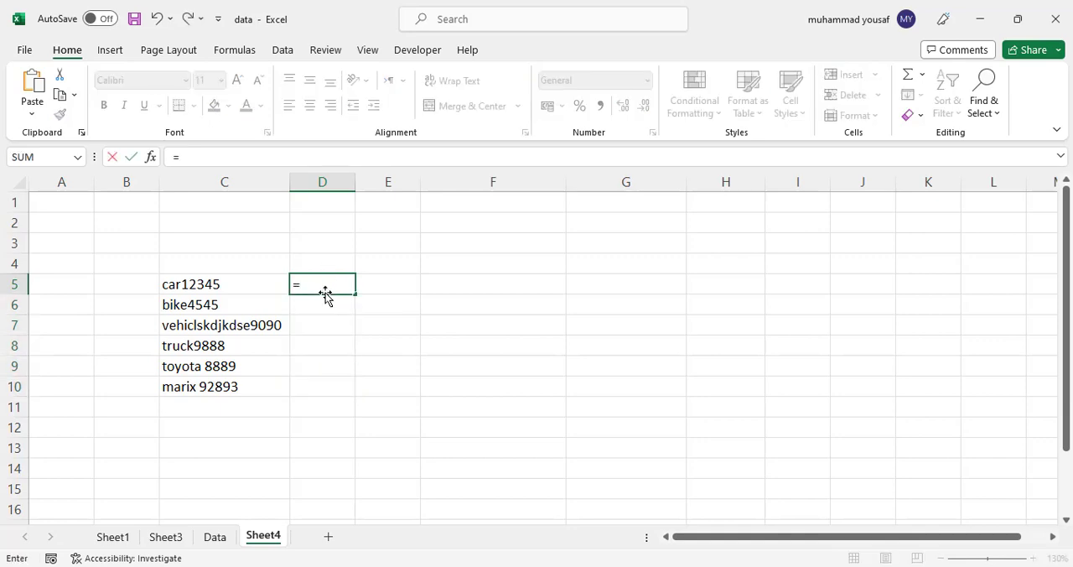
pyautogui.write('FIND(')
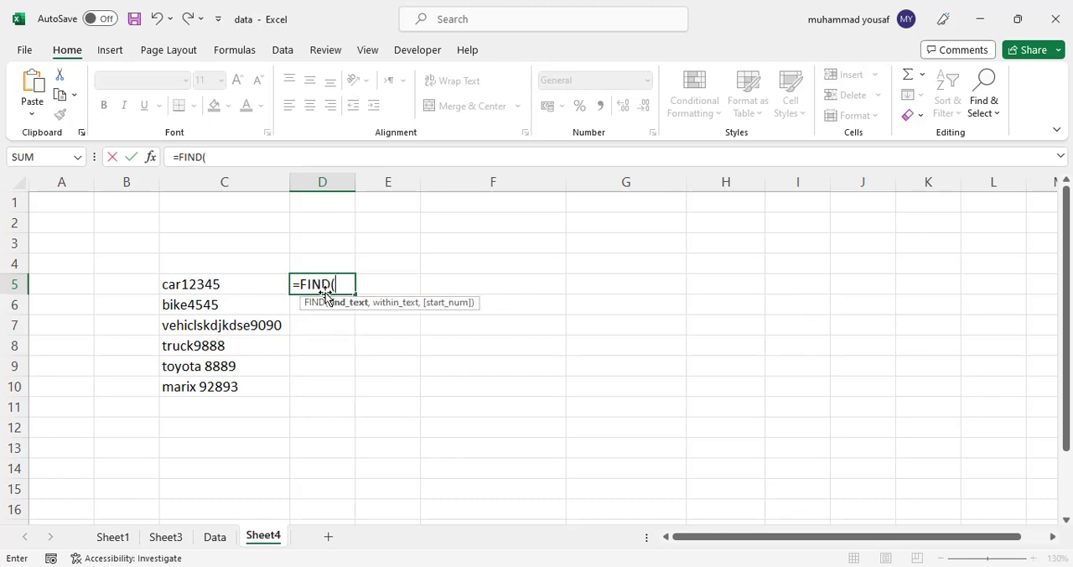
pyautogui.write('{')
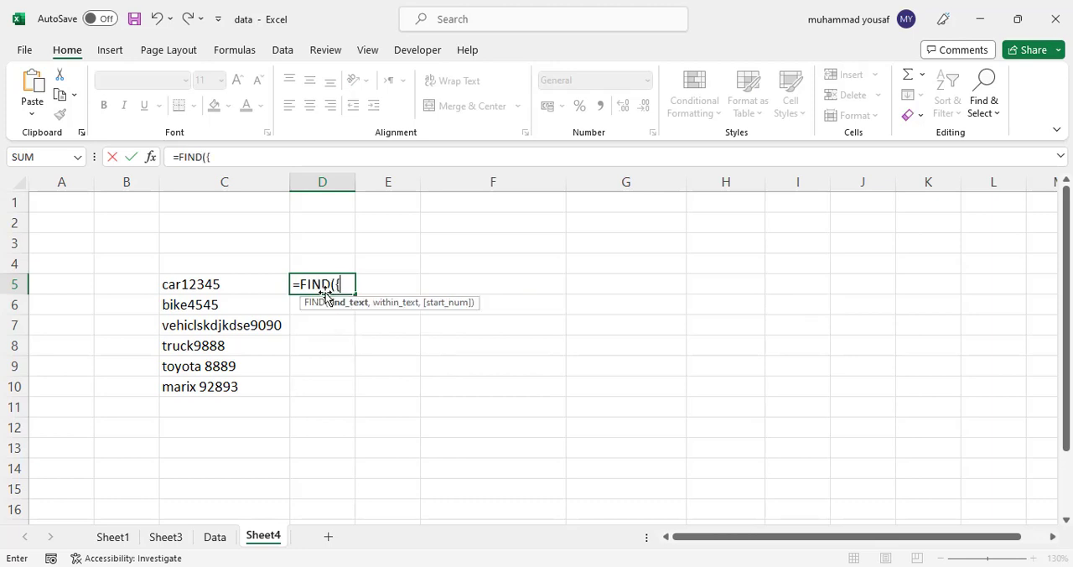
pyautogui.write('0')
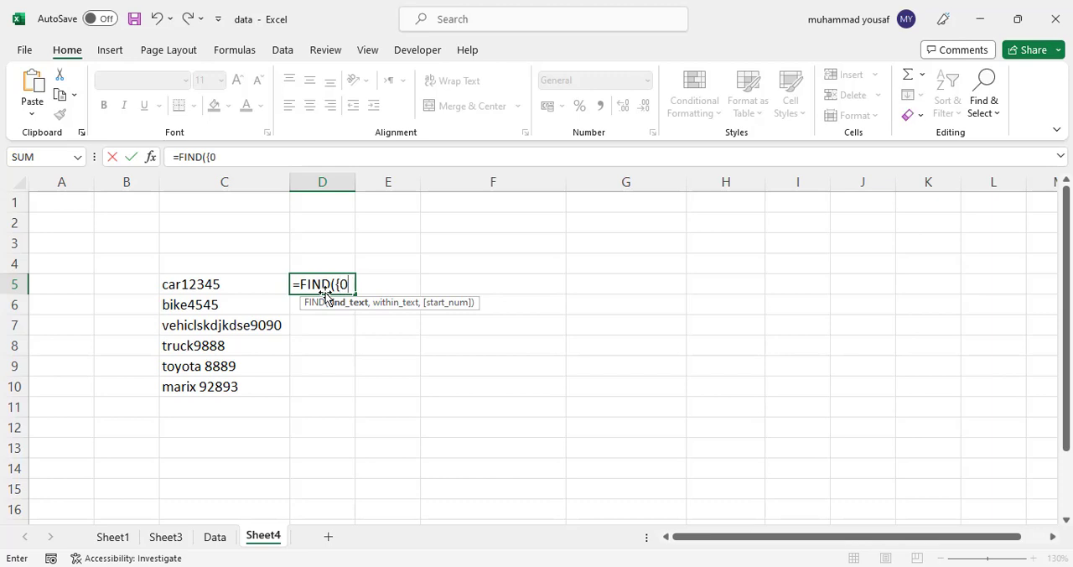
pyautogui.write(',1,2,3')
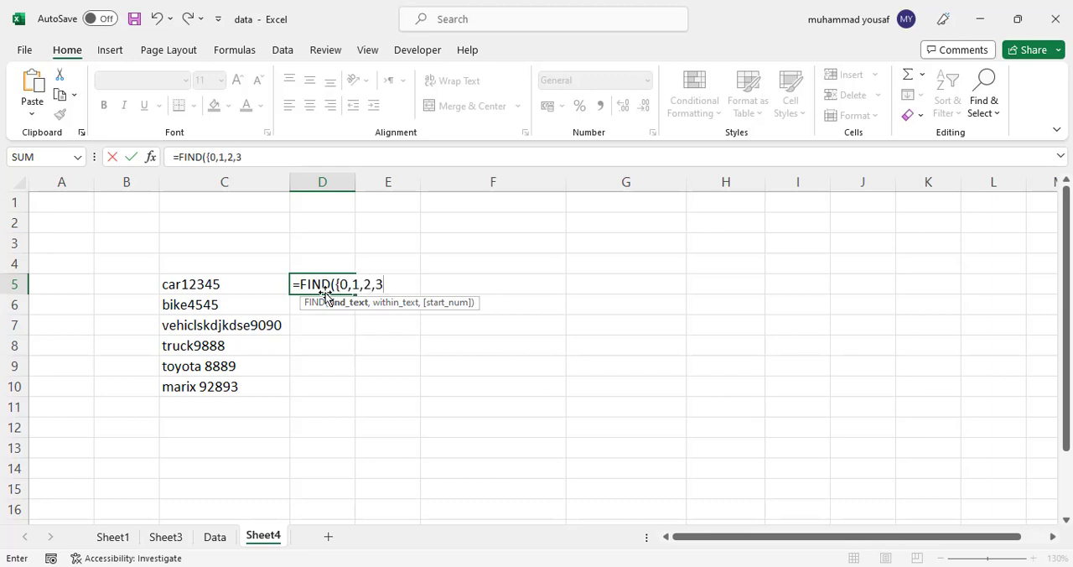
pyautogui.write(',4,5')
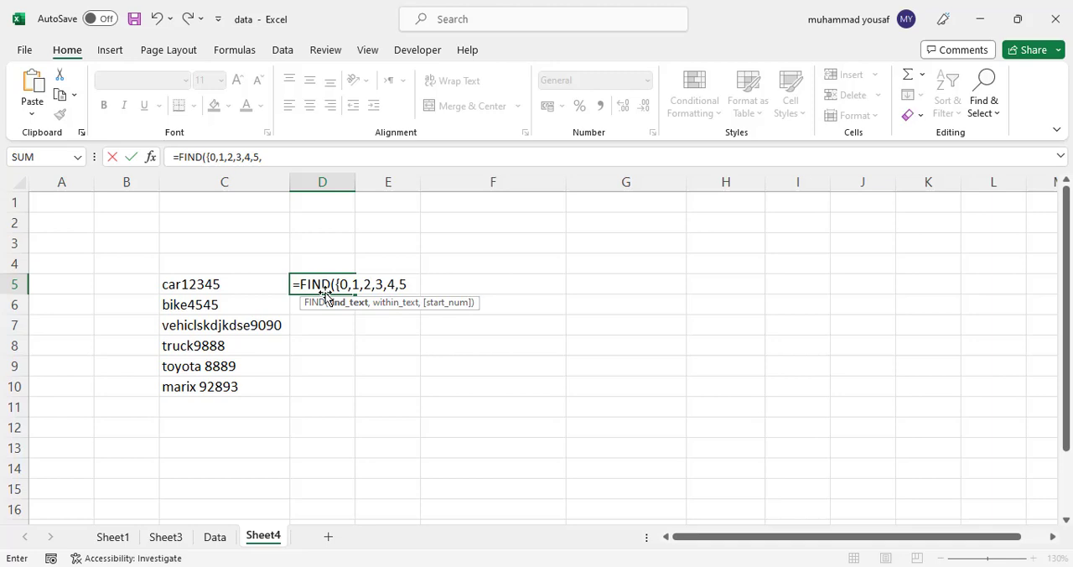
pyautogui.write(',6,7,8')
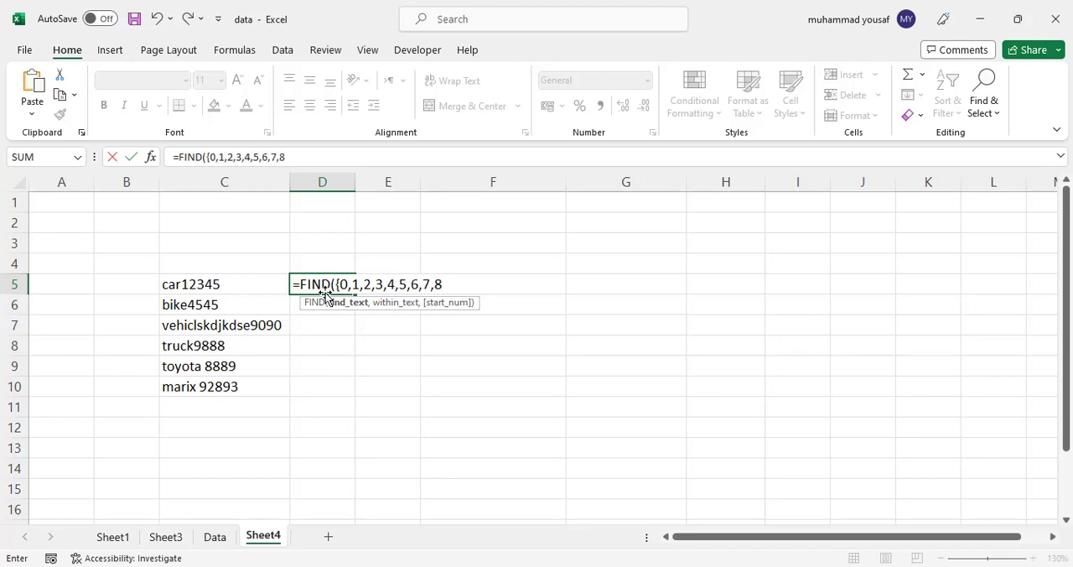
pyautogui.write(',9')
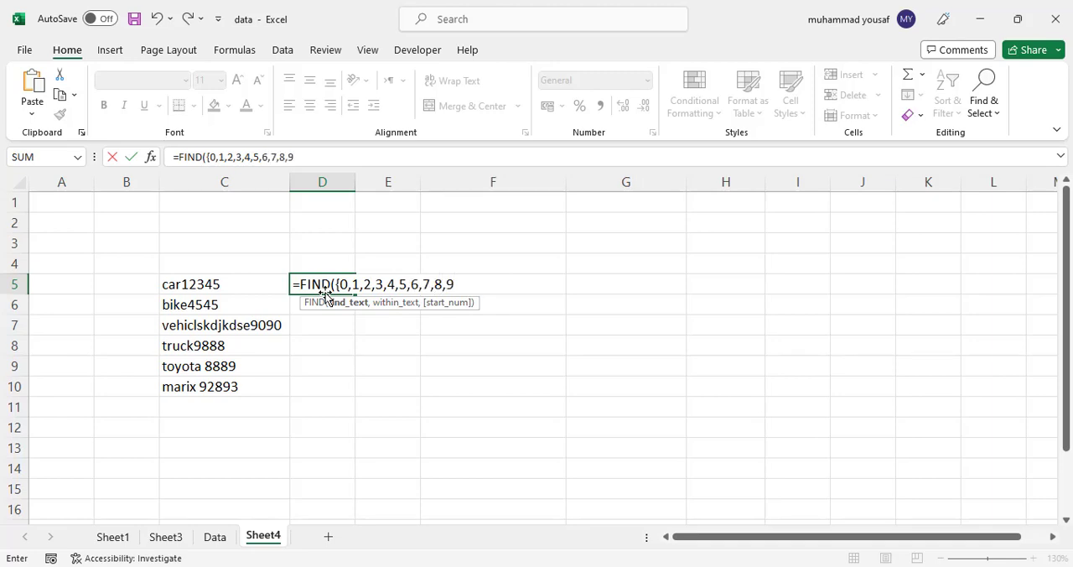
pyautogui.write('}')
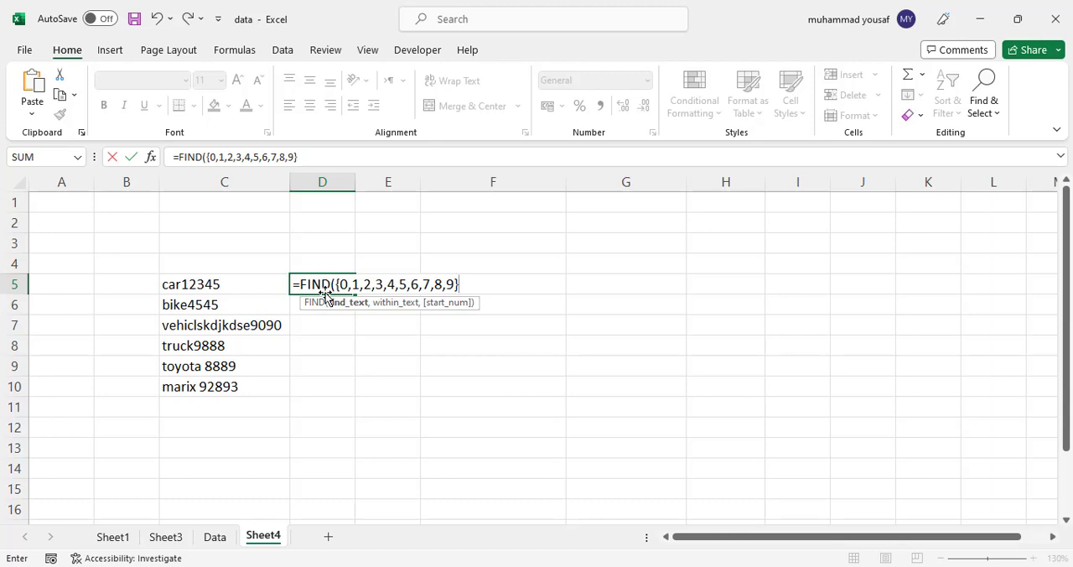
pyautogui.write(',')
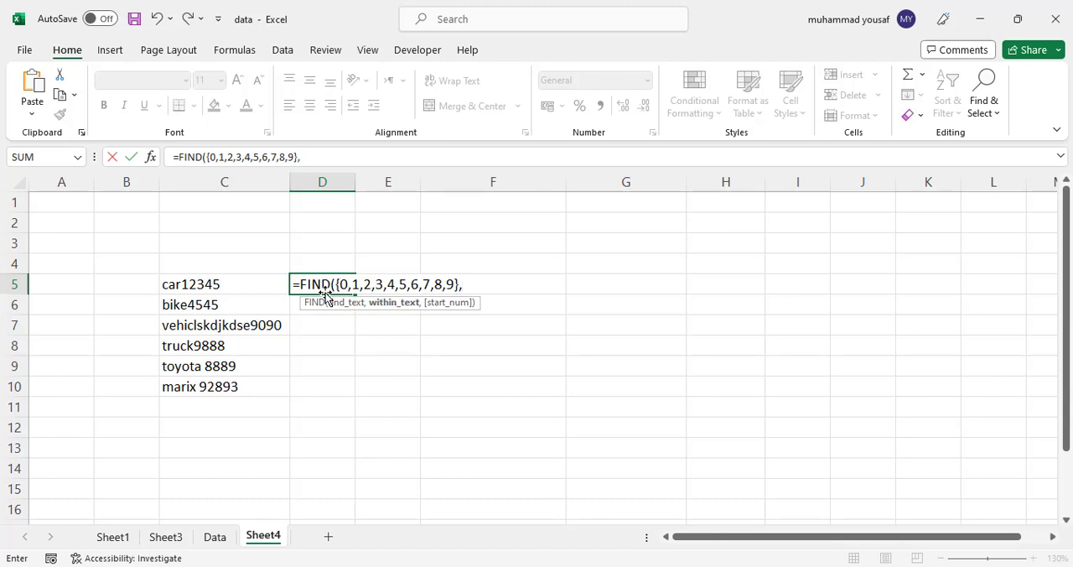
pyautogui.moveTo(238, 282)
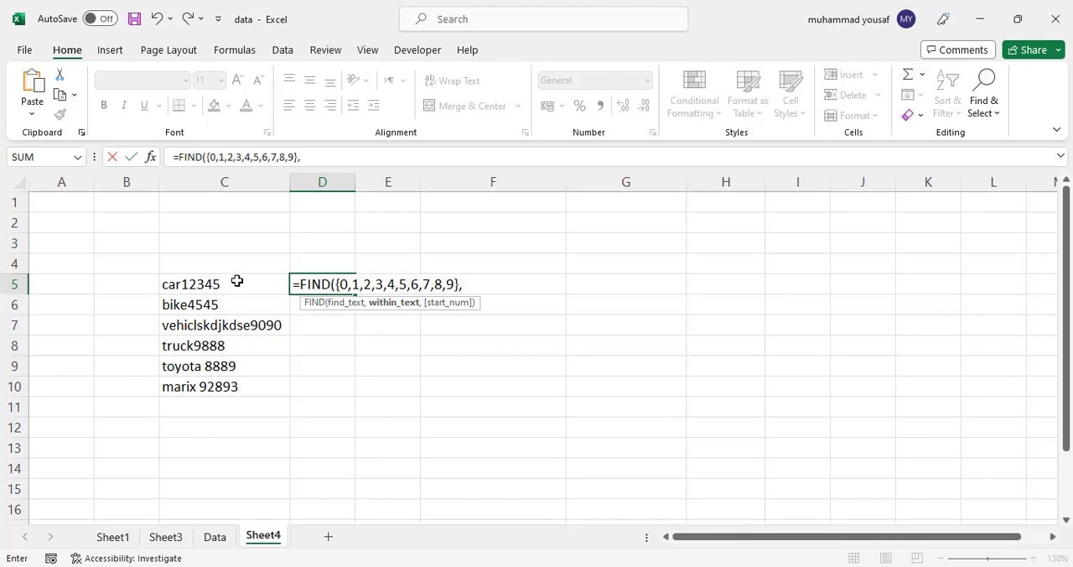
pyautogui.click(191, 283)
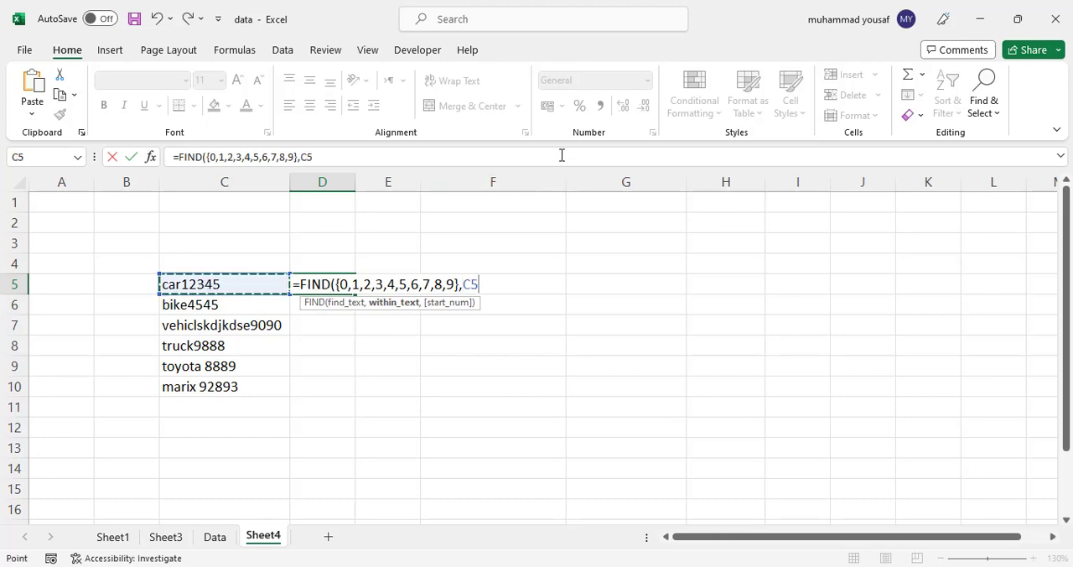
pyautogui.write(')')
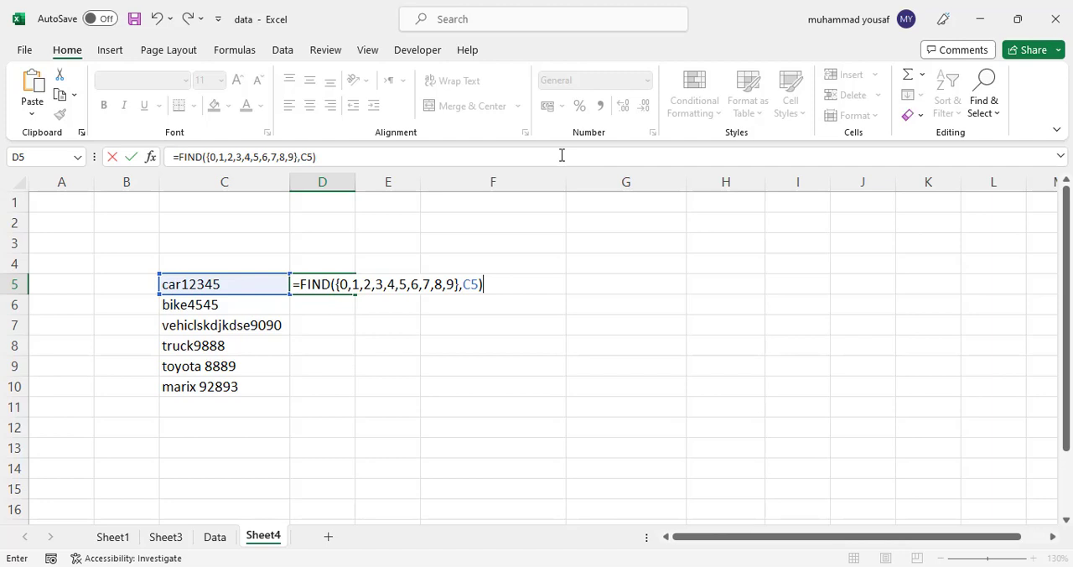
pyautogui.moveTo(322, 271)
pyautogui.write('IFE')
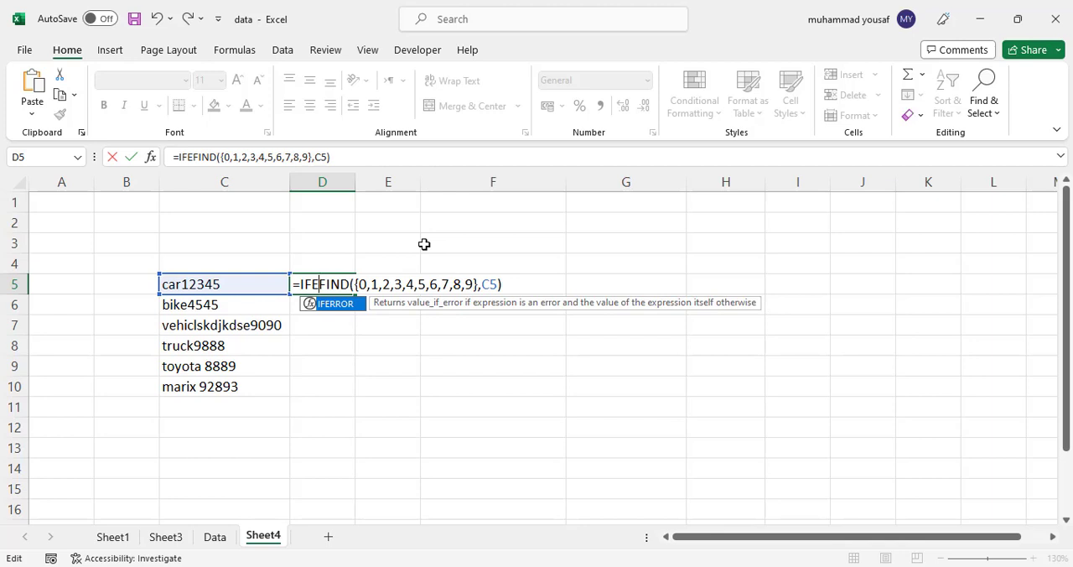
# - Wrap it as =LEFT(C5,MIN(IFERROR(FIND(...),""))-1) to keep the letters before the first digit
pyautogui.write('RROR(FIND')
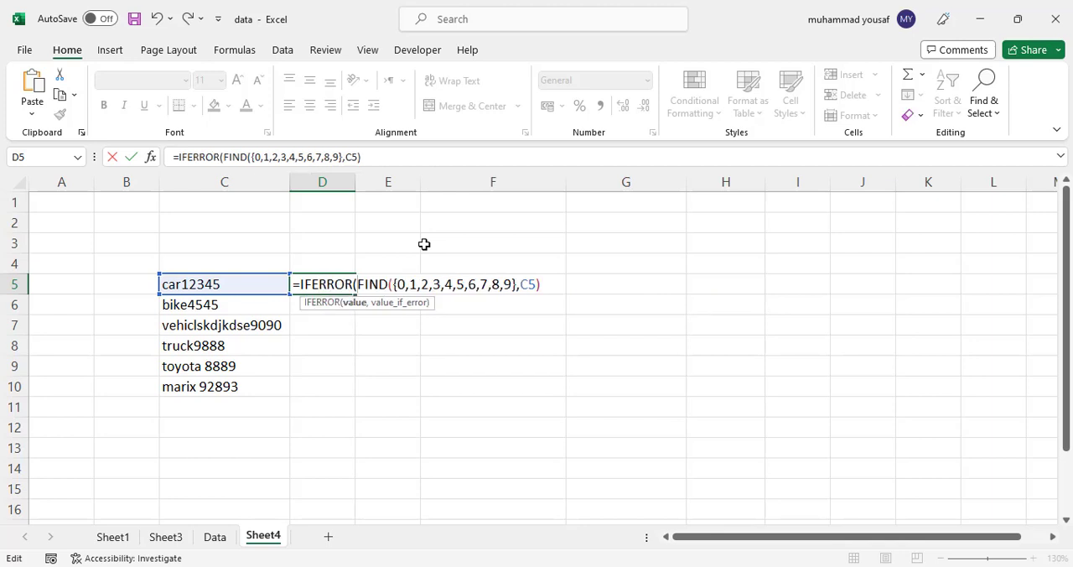
pyautogui.write(',')
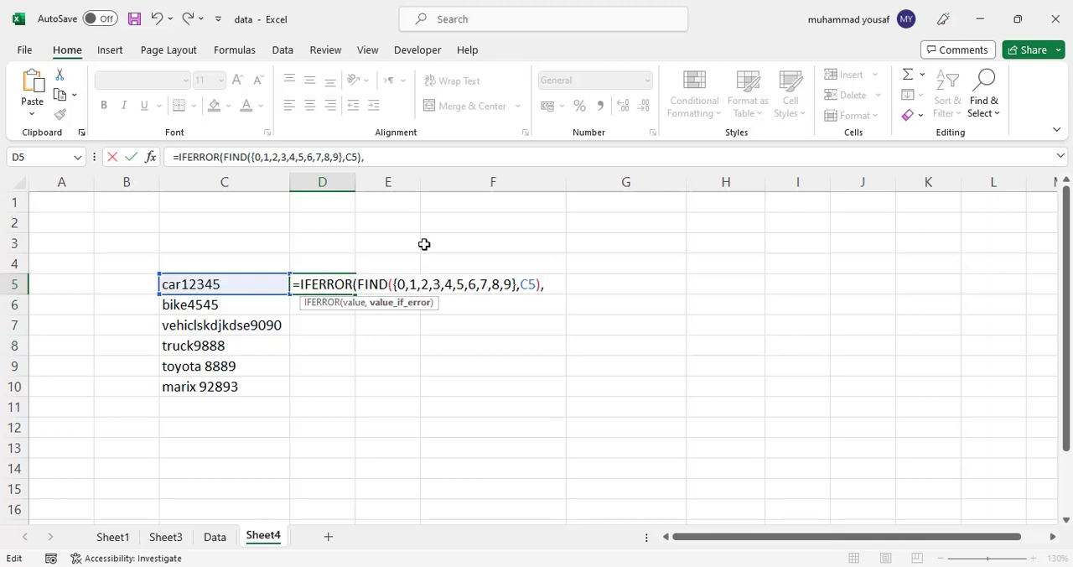
pyautogui.write('""')
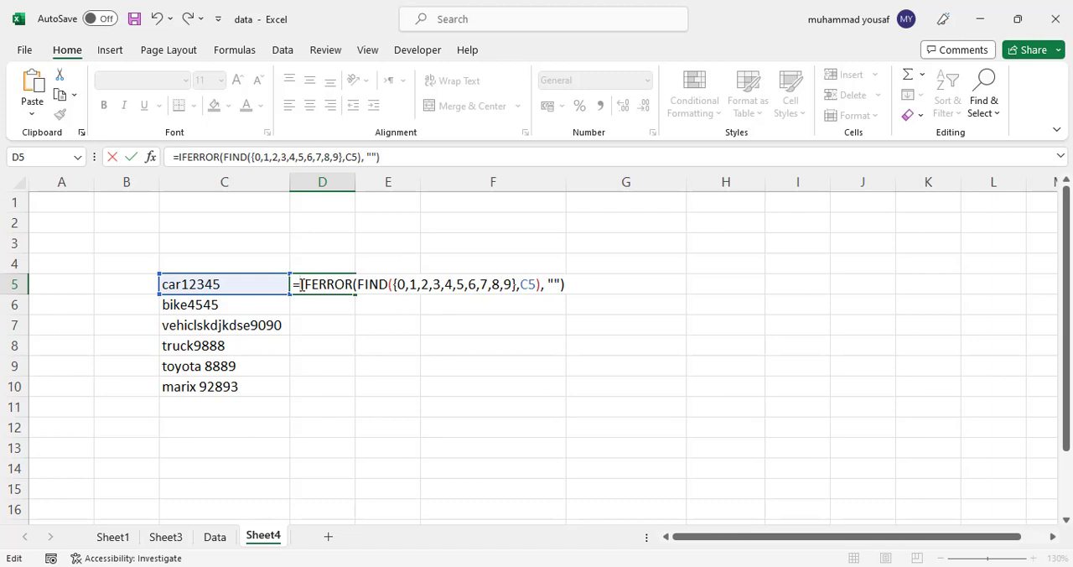
pyautogui.write('MIN(')
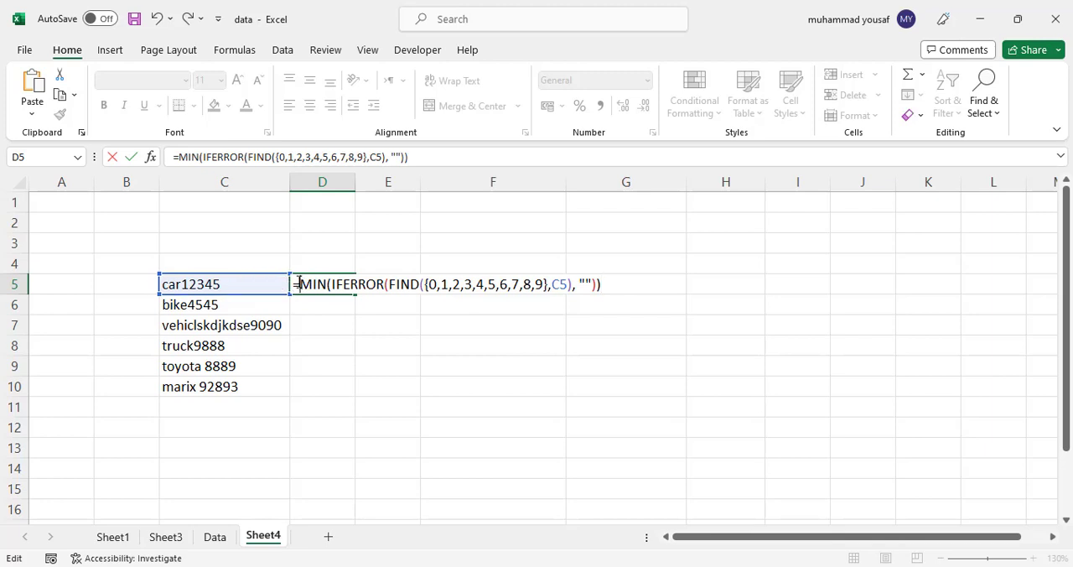
pyautogui.write('LEFT(C5,')
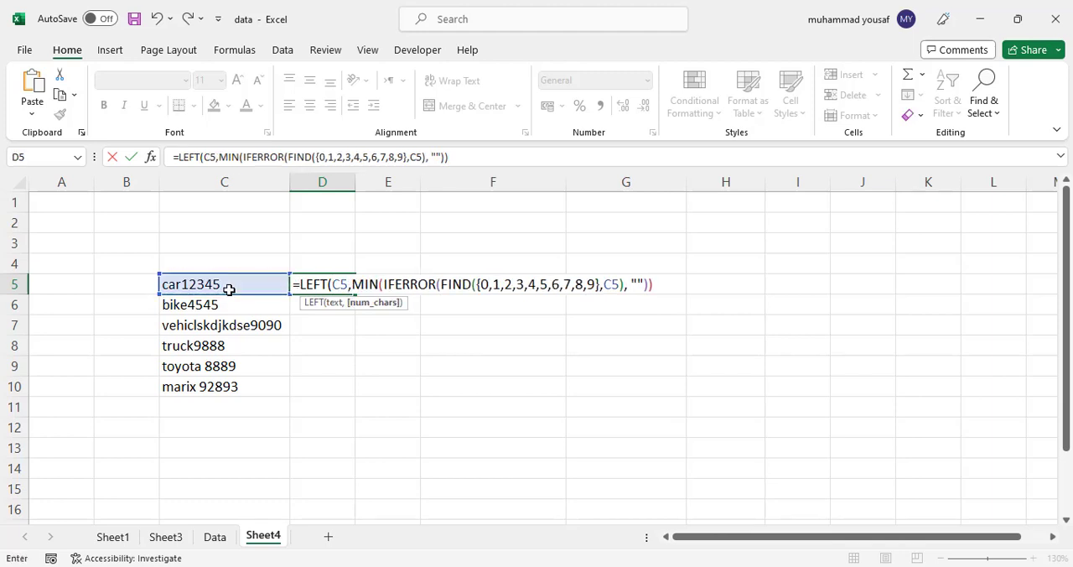
pyautogui.click(661, 284)
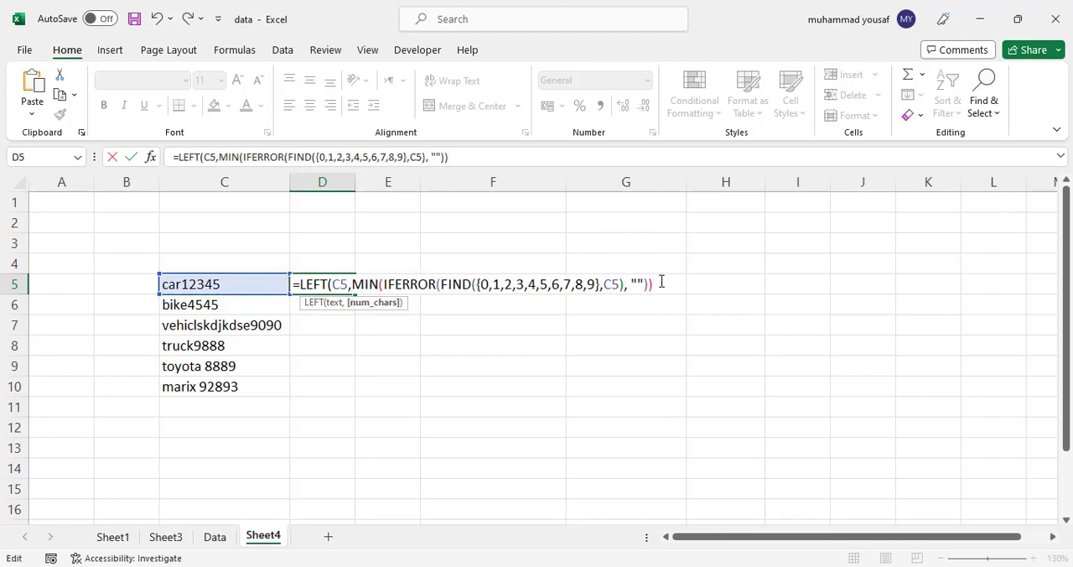
pyautogui.write('-1)')
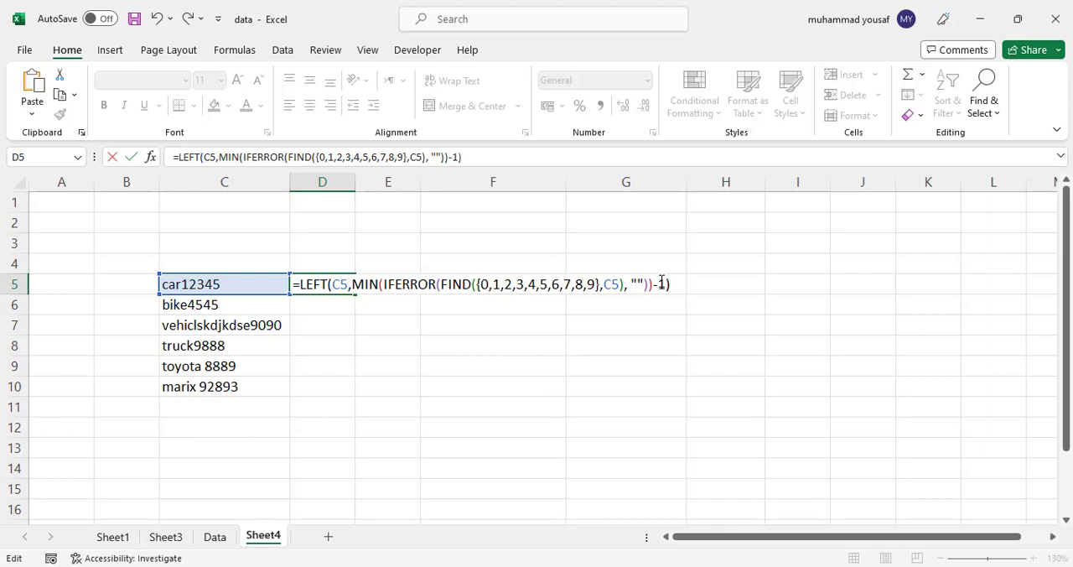
# - Commit the D5 formula, fill it down to D10 and widen column D to fit the words
pyautogui.press('Return')
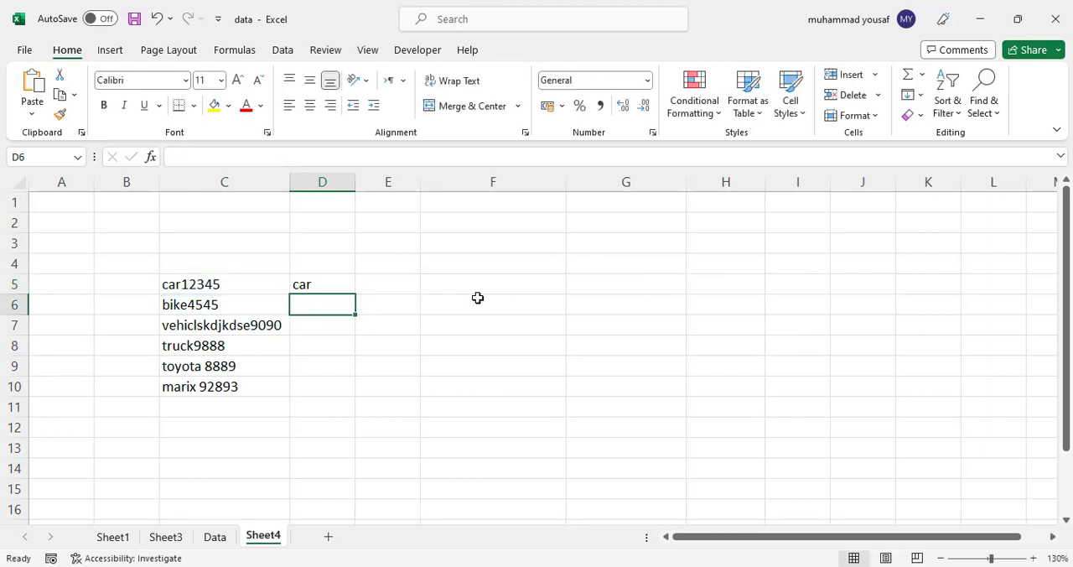
pyautogui.click(322, 283)
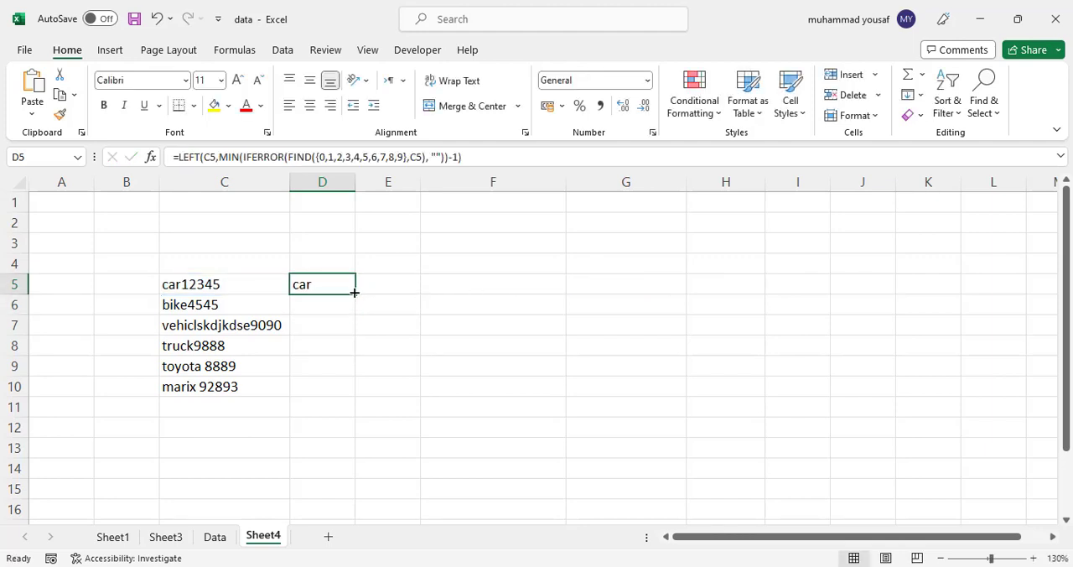
pyautogui.moveTo(354, 292); pyautogui.dragTo(354, 386)
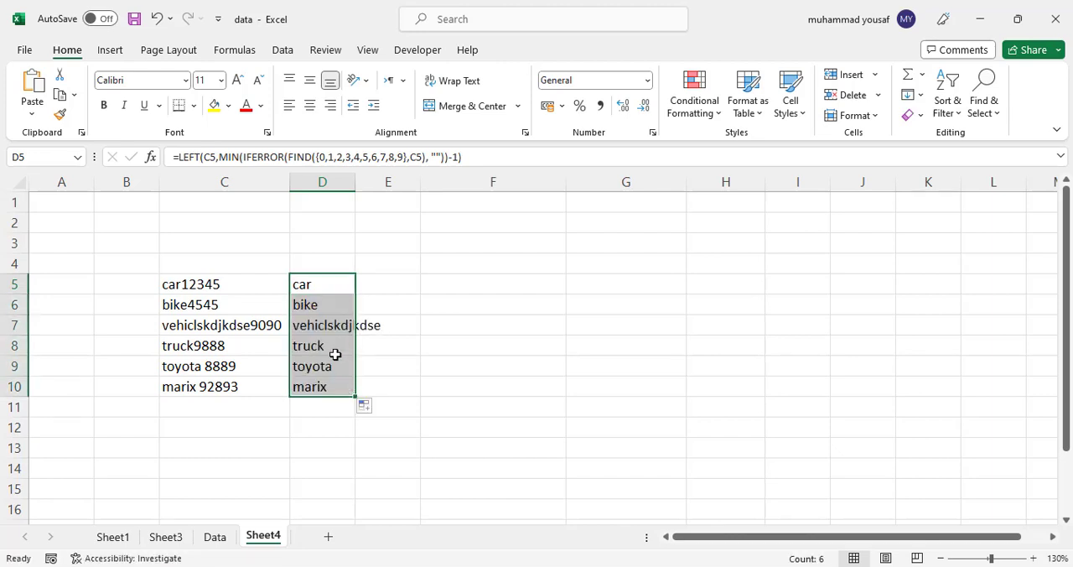
pyautogui.moveTo(356, 181); pyautogui.dragTo(392, 181)
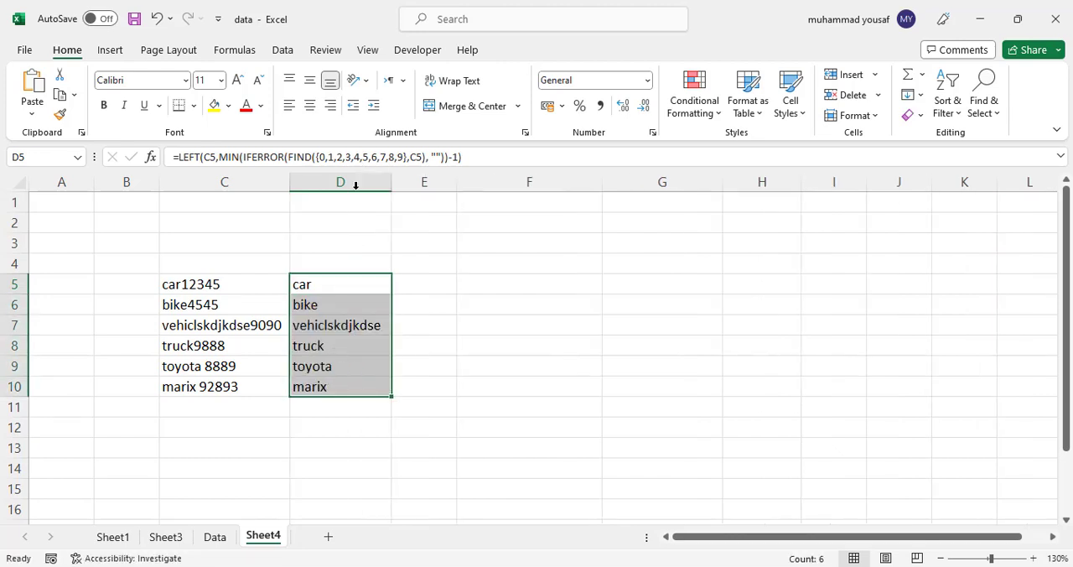
pyautogui.moveTo(425, 333)
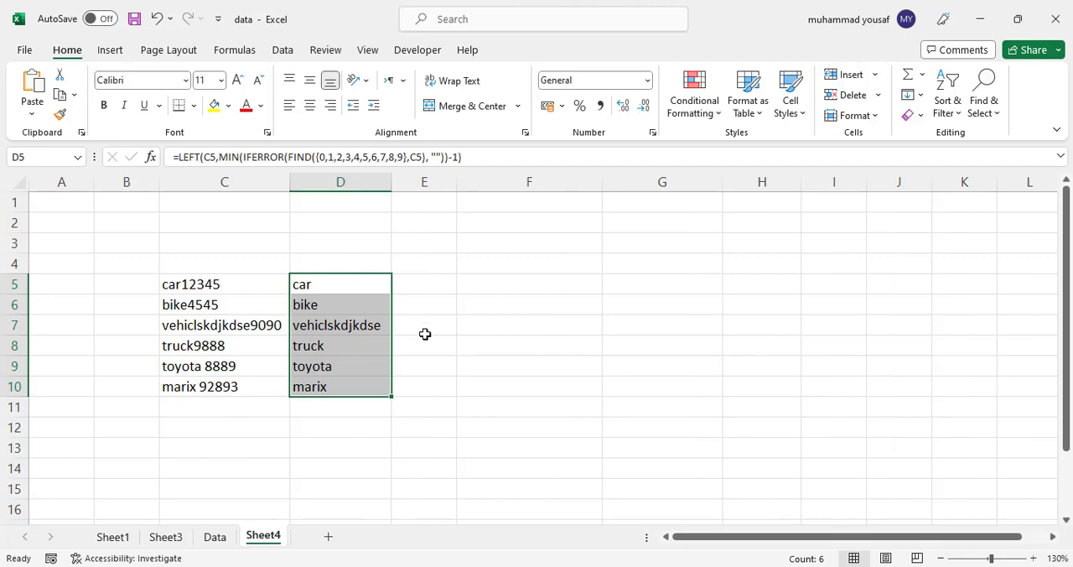
# - Enter =SUBSTITUTE(C5,D5,"") in E5 to return the number part 12345
pyautogui.click(422, 283)
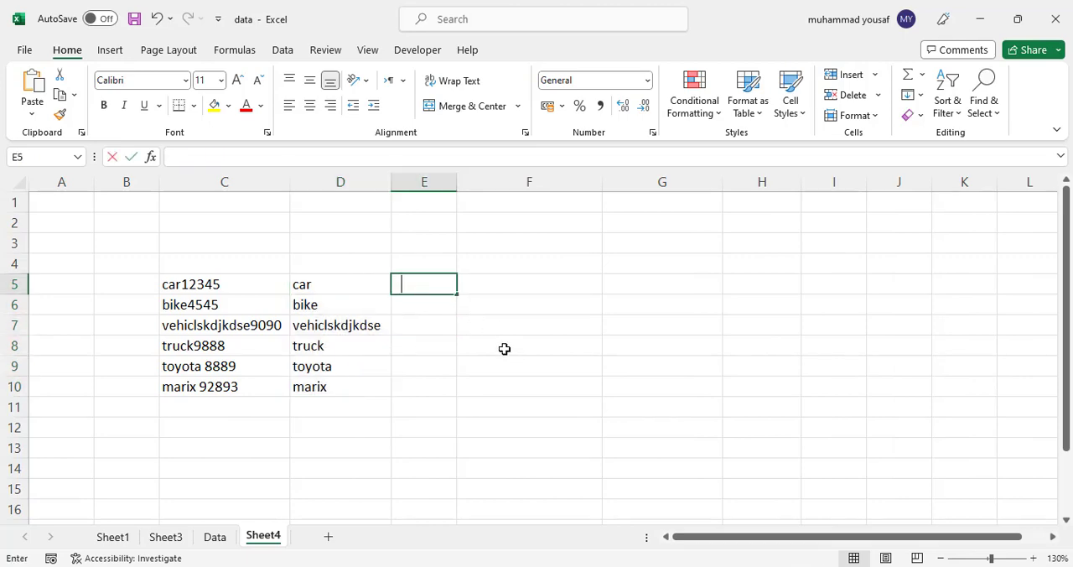
pyautogui.write('=sus')
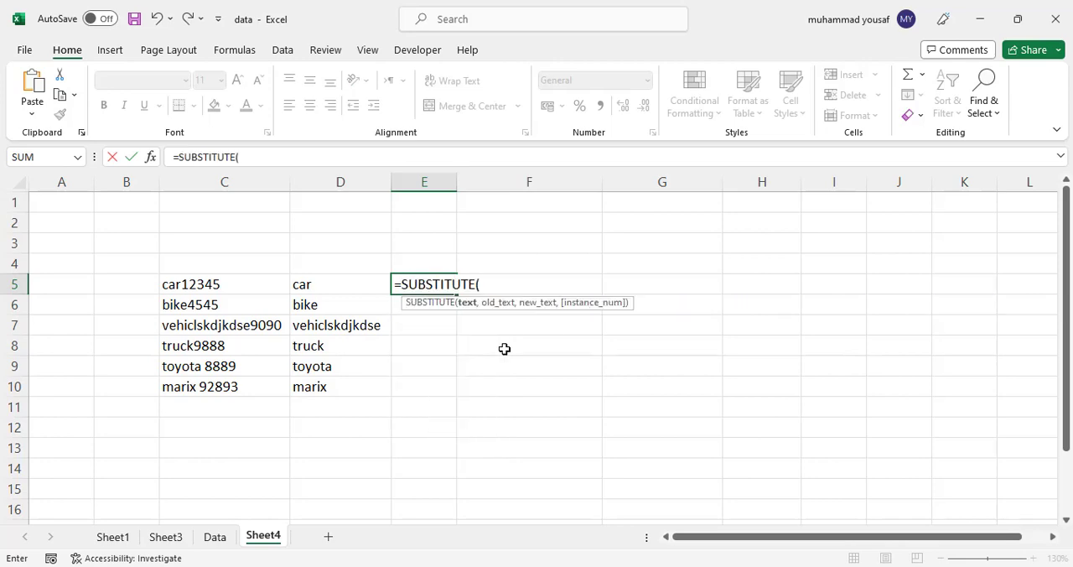
pyautogui.click(224, 283)
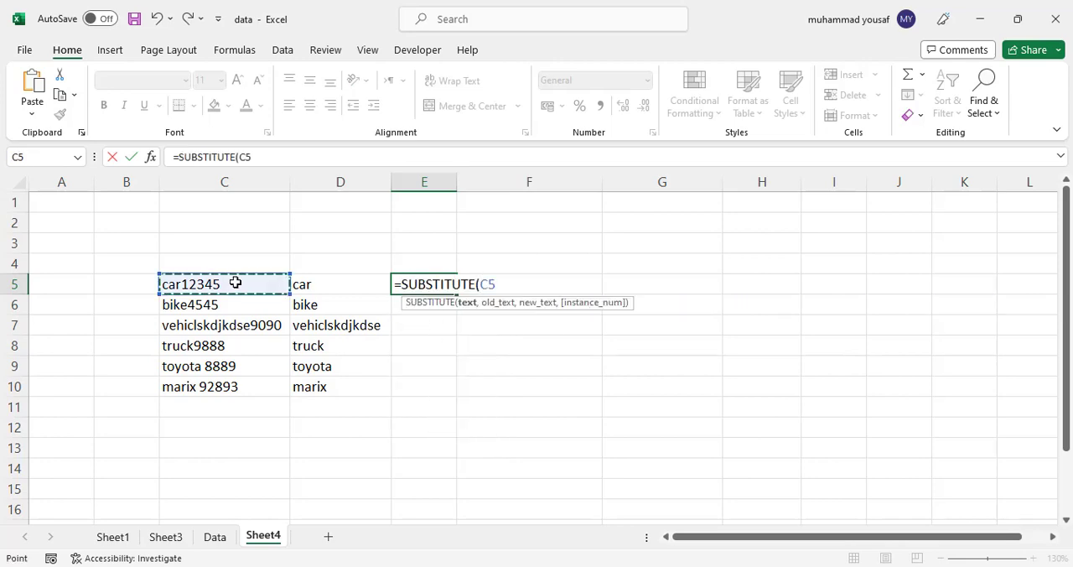
pyautogui.click(339, 284)
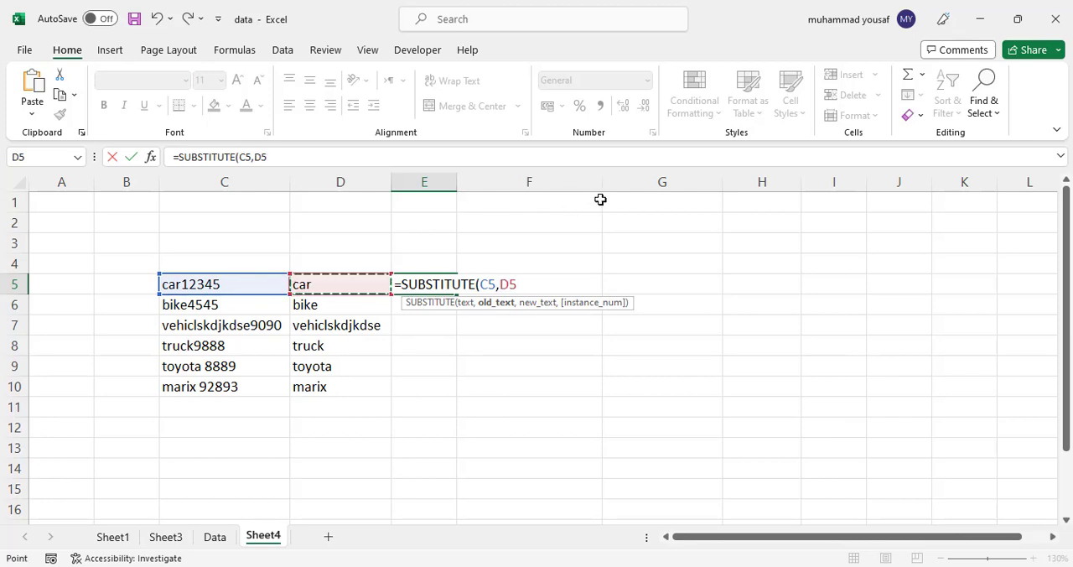
pyautogui.write(',')
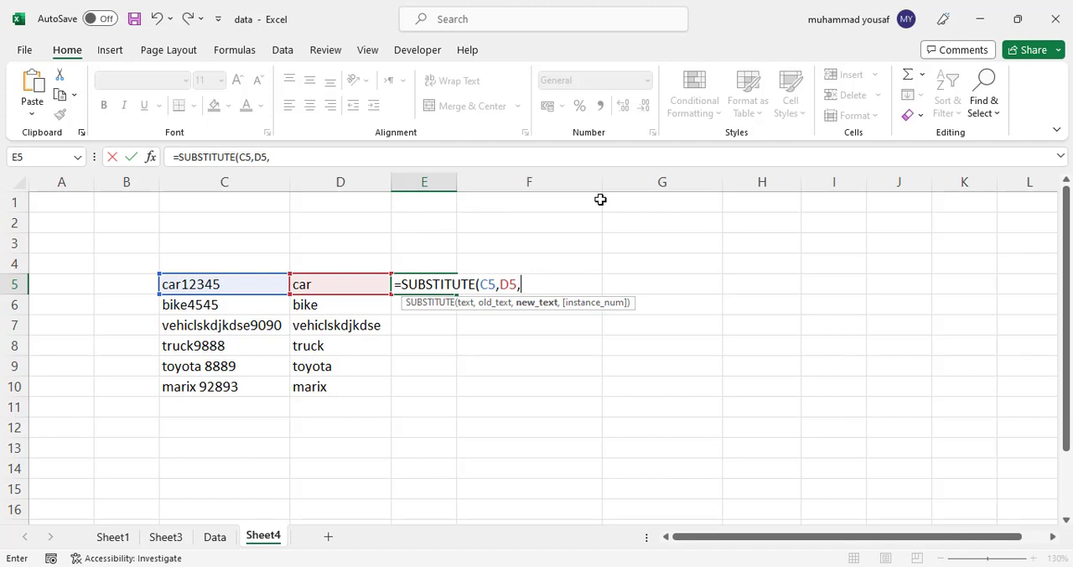
pyautogui.write('"")')
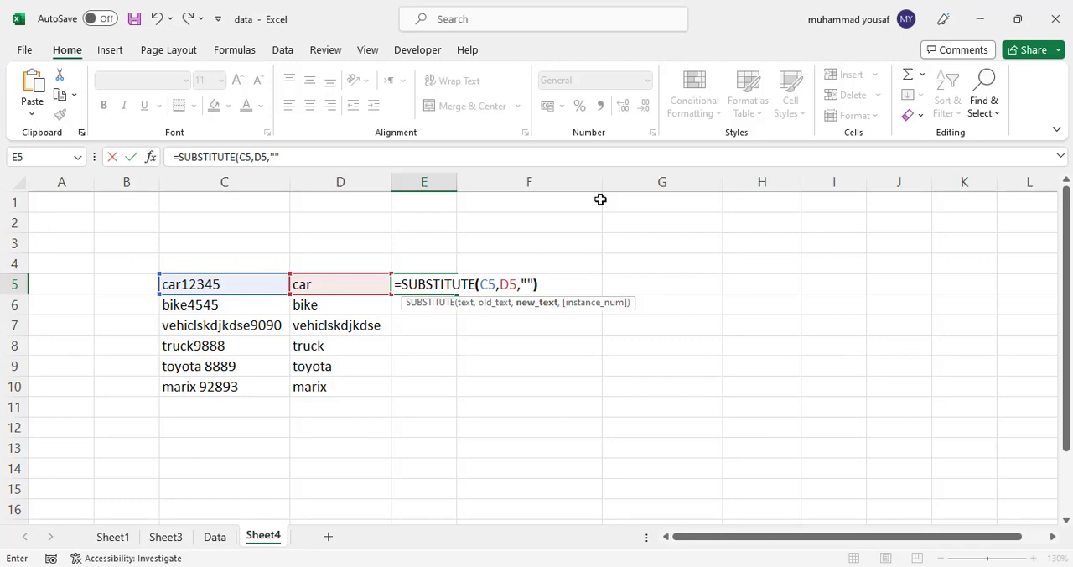
pyautogui.press('Return')
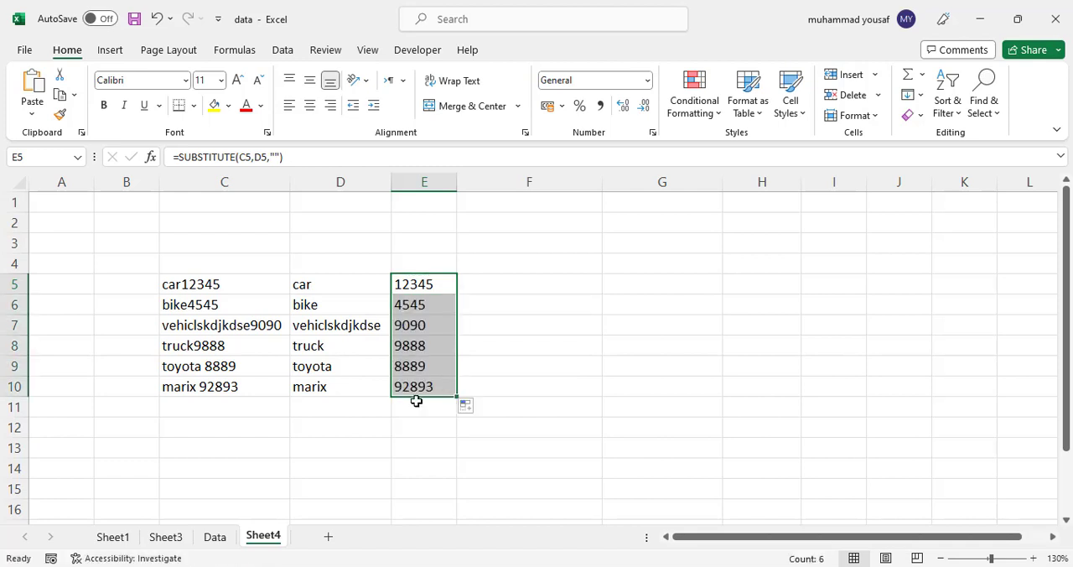
pyautogui.moveTo(516, 352)
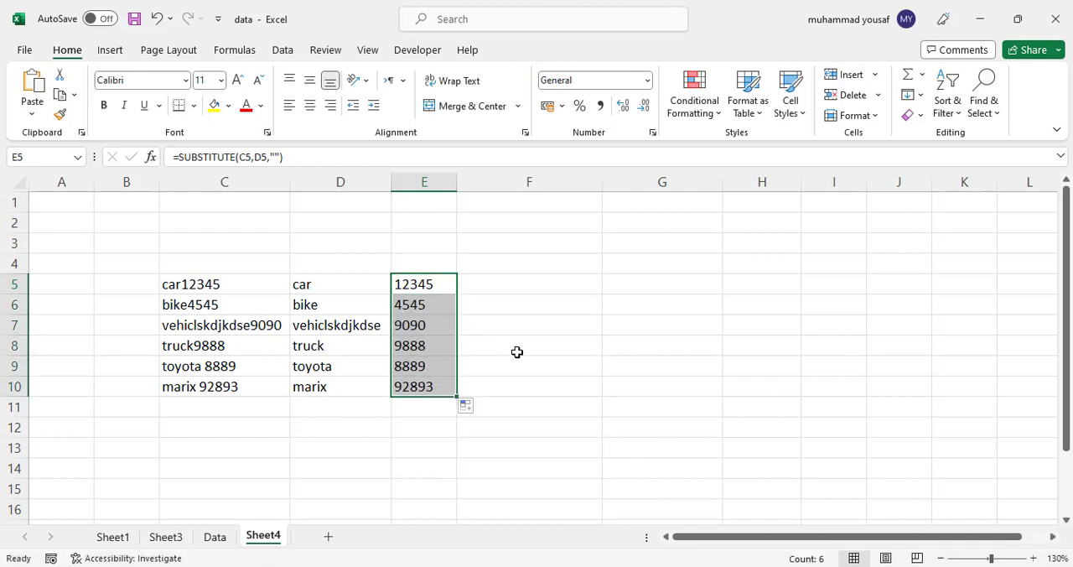
# - Change C7 back to vehicle9090 and confirm D7 now updates to vehicle
pyautogui.click(528, 345)
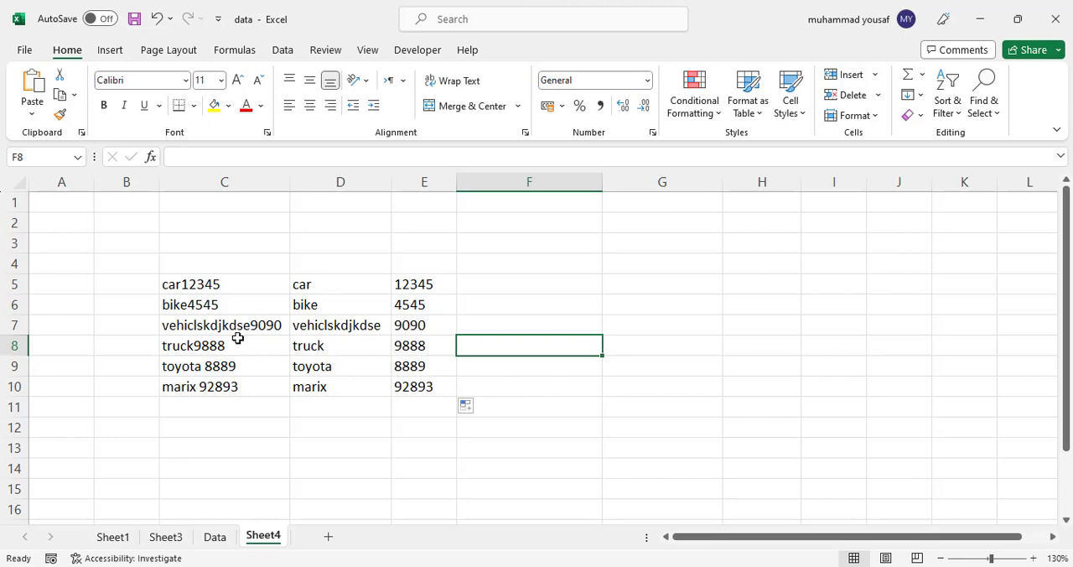
pyautogui.doubleClick(222, 325)
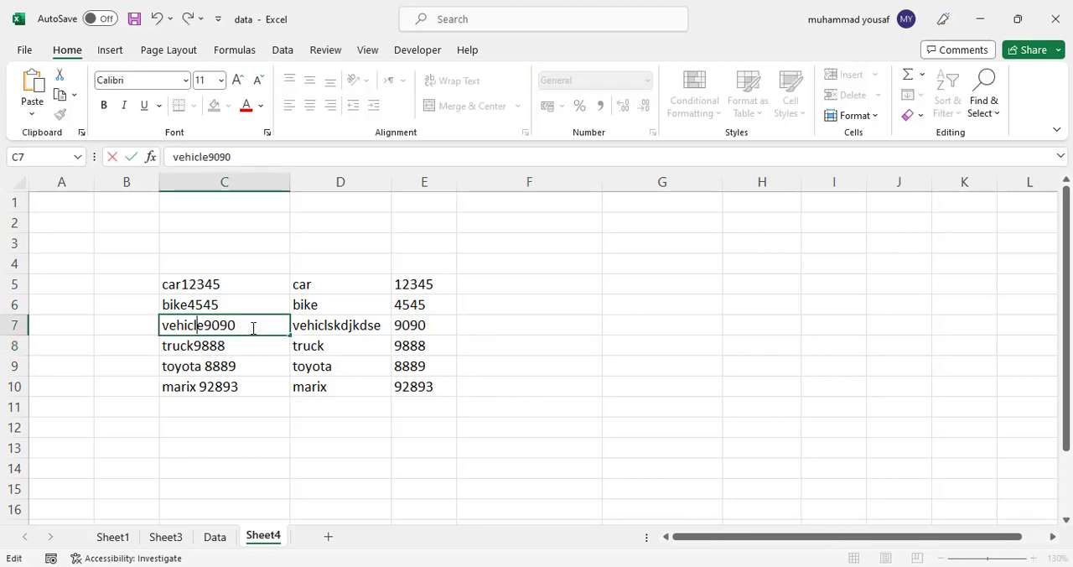
pyautogui.click(338, 325)
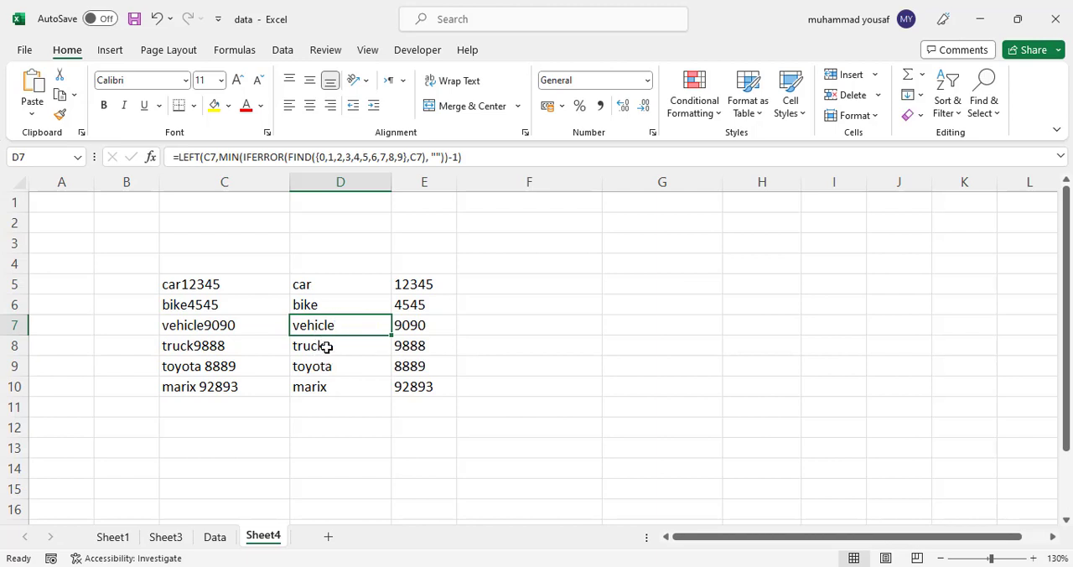
pyautogui.moveTo(325, 367)
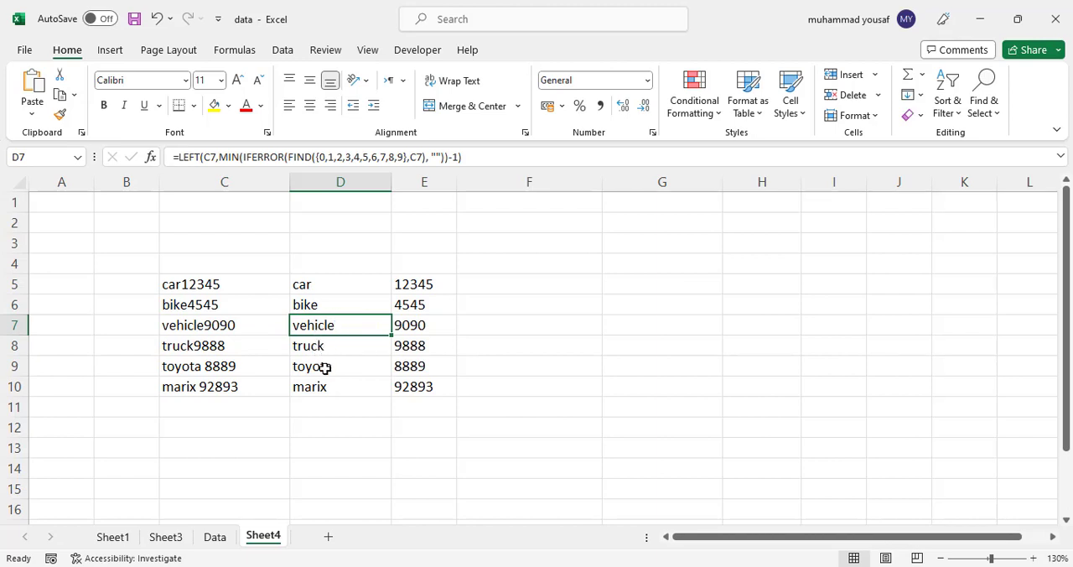